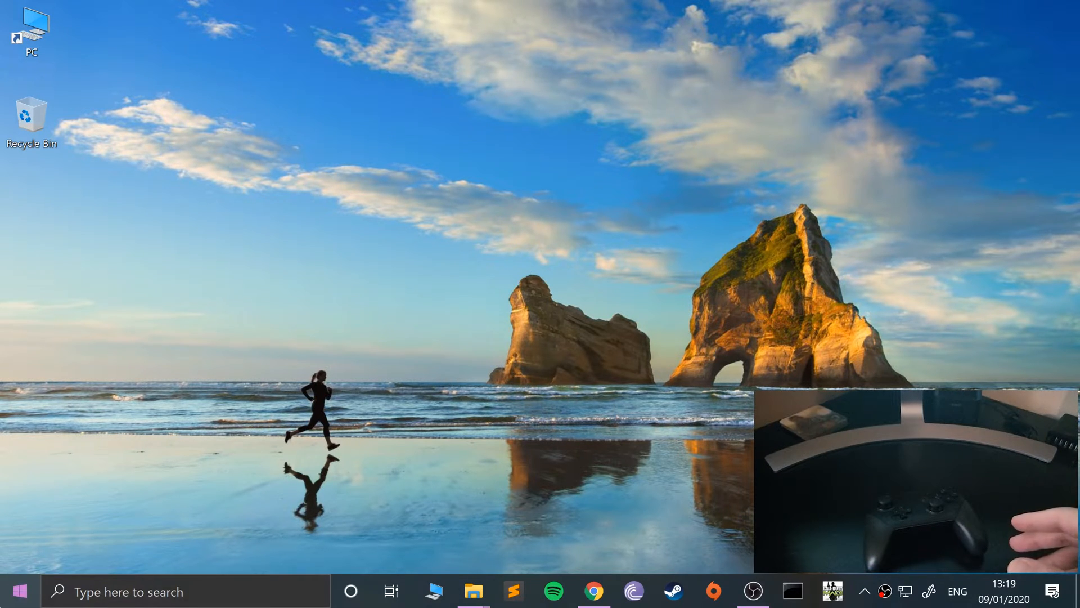
- Reach Bluetooth & other devices settings via Start search, then the classic Devices and Printers view
type("bluetooth and other devices settings")
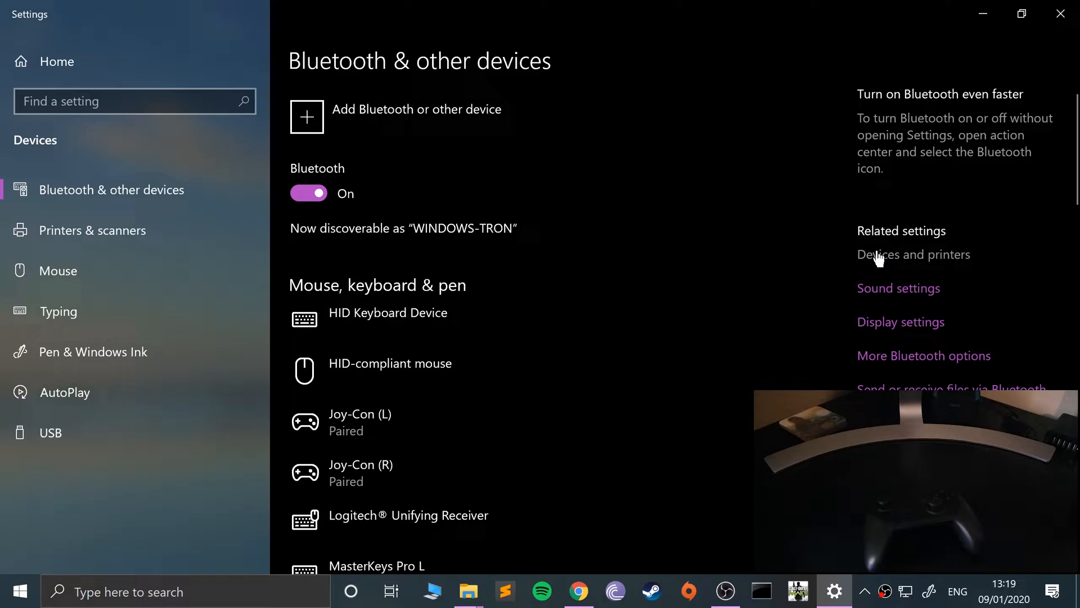
left_click(914, 254)
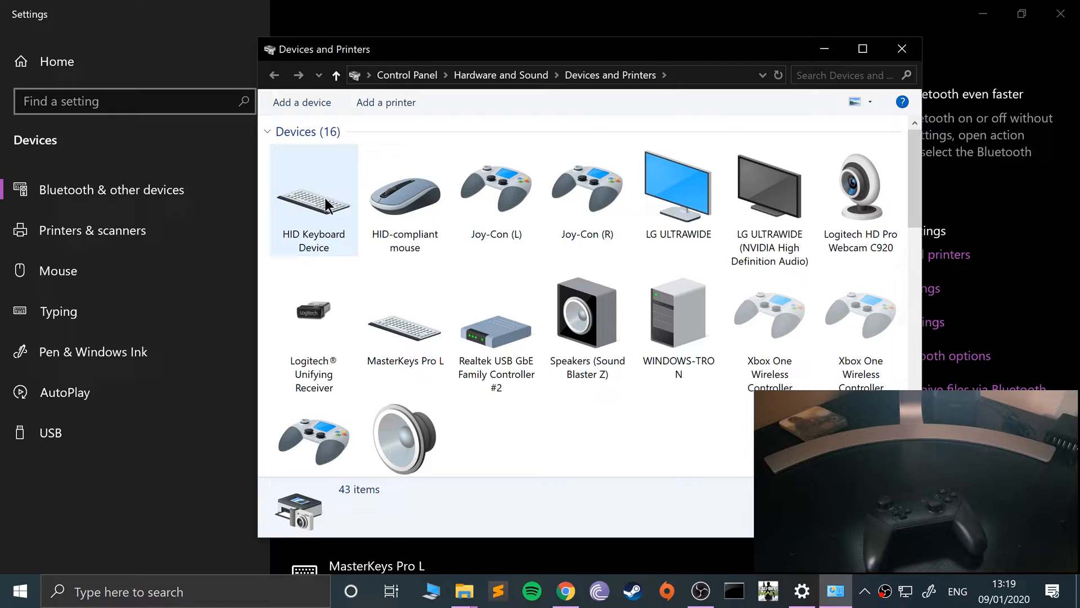
- Begin Add a device so the scan discovers and selects the Pro Controller
left_click(677, 186)
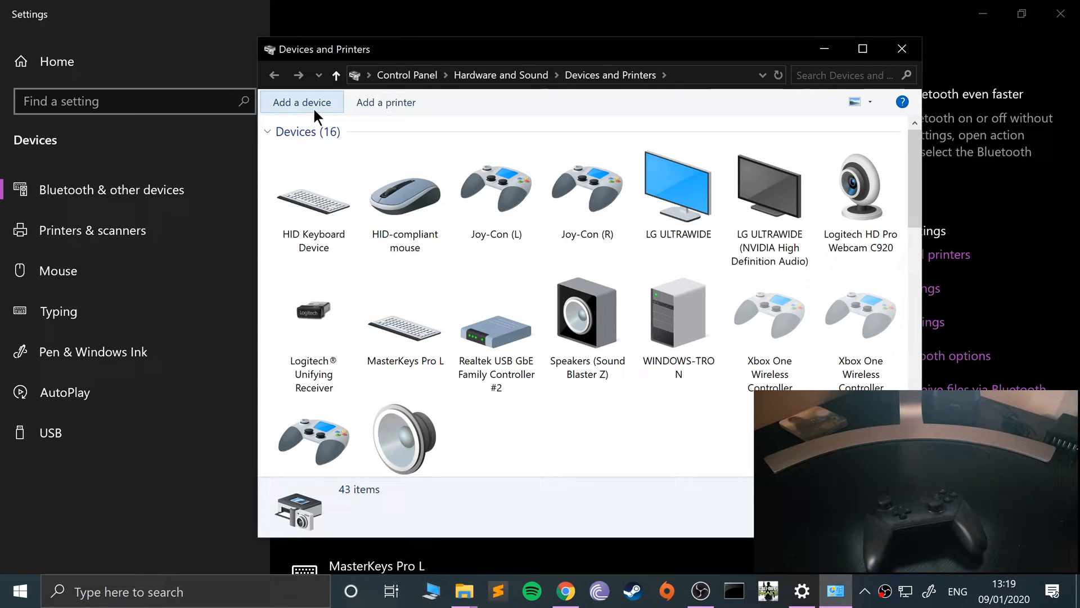
left_click(302, 102)
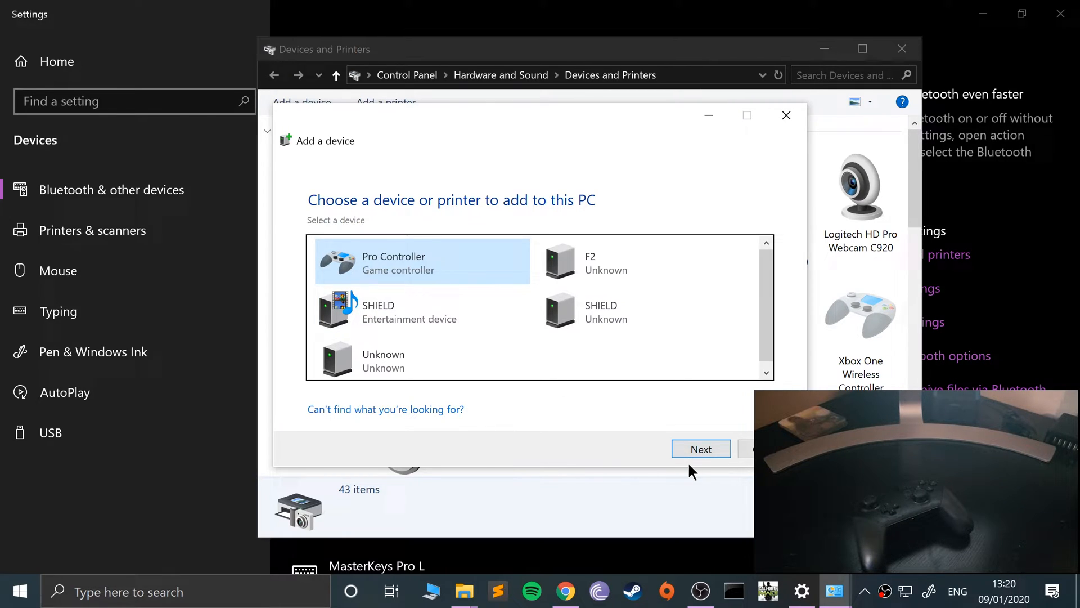
- Install the Pro Controller, check Game Controllers shows it OK, and reach the PCSX2 1.4.0 folder
left_click(701, 449)
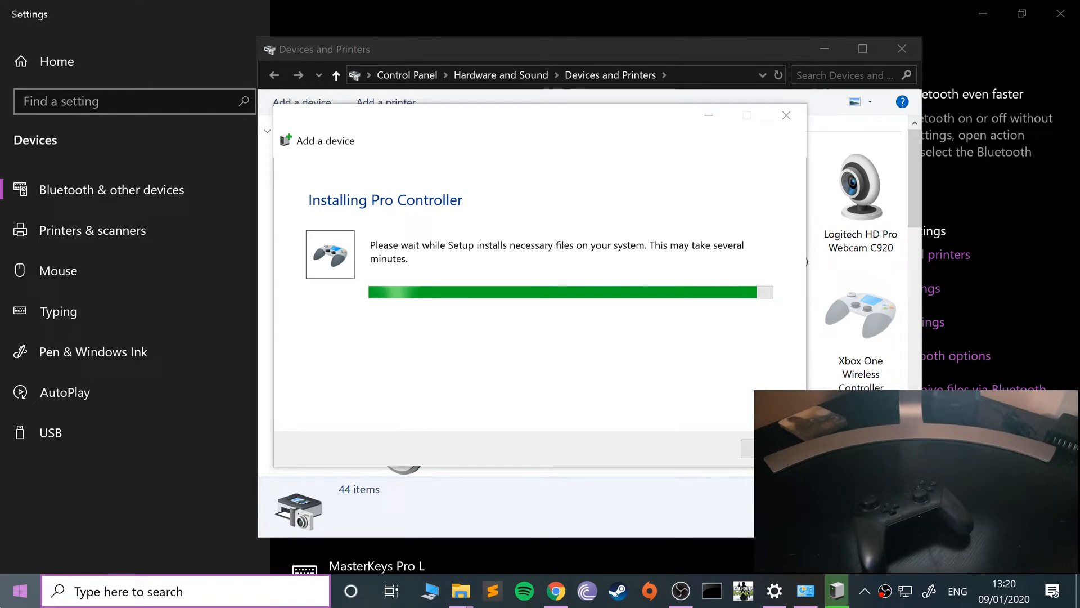
type("game")
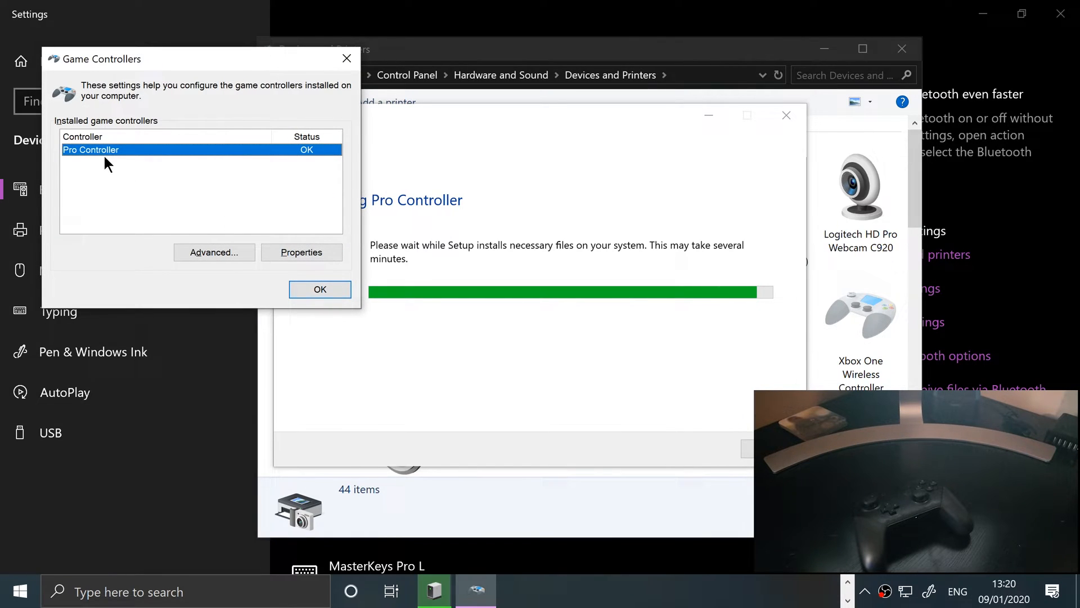
mouse_move(673, 195)
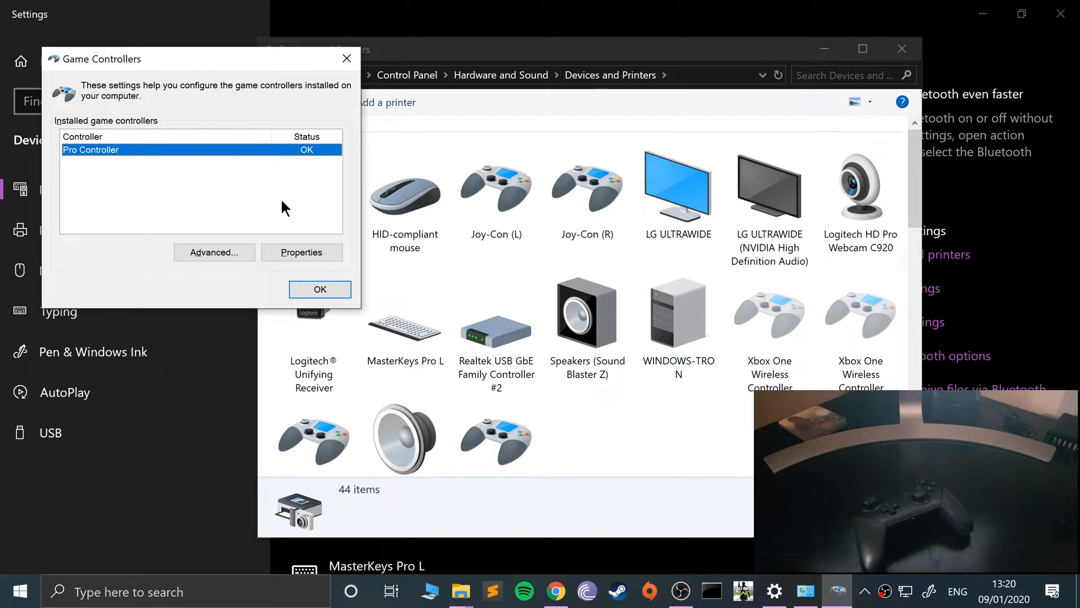
left_click(301, 252)
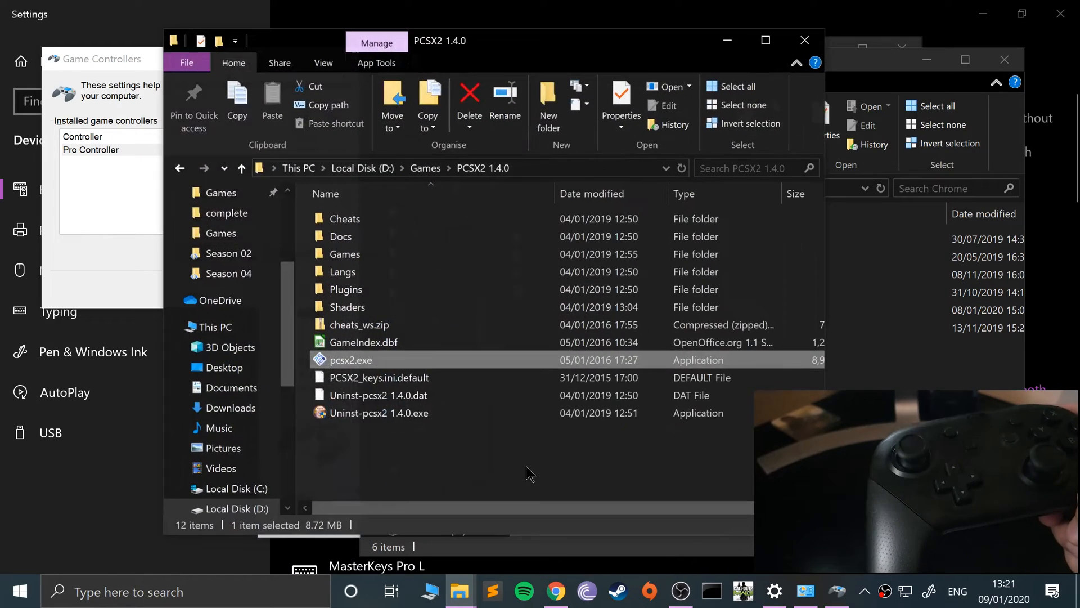
- Launch pcsx2.exe and reach the LilyPad plugin settings through Config > Controllers
double_click(351, 361)
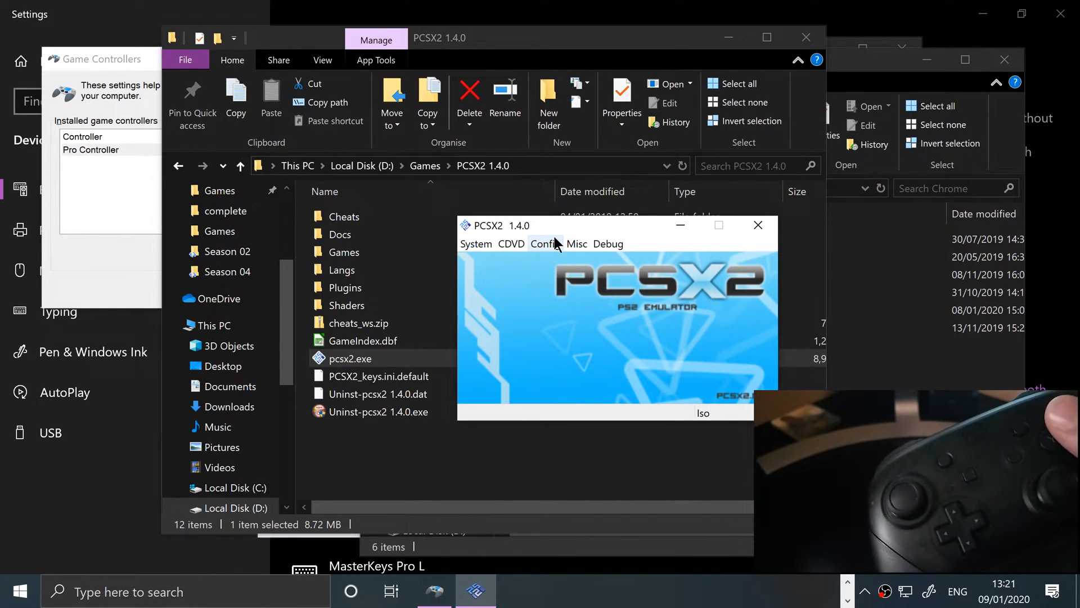
left_click(545, 243)
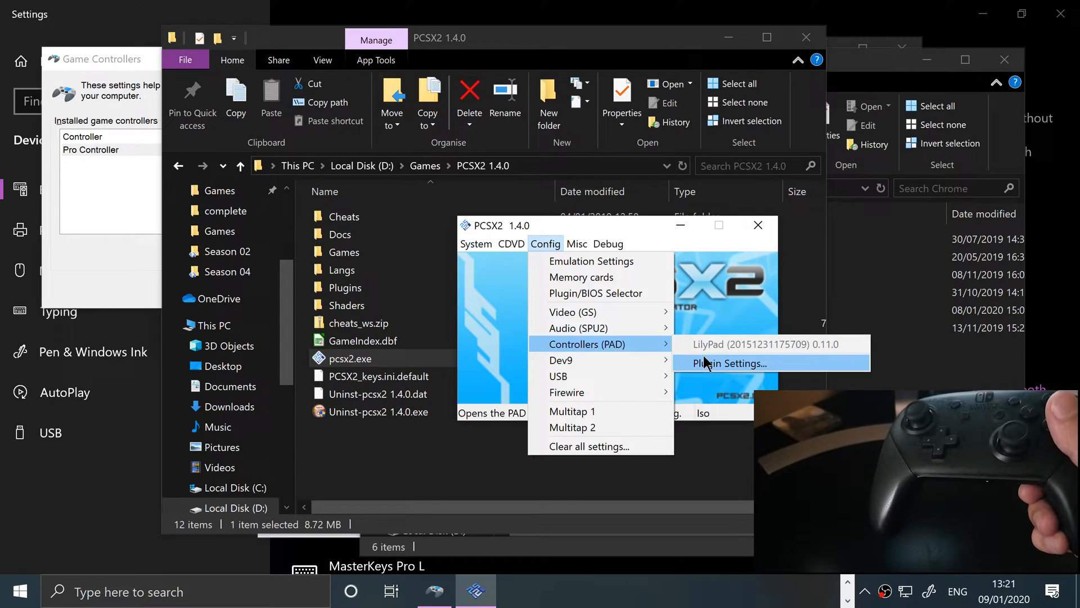
left_click(729, 364)
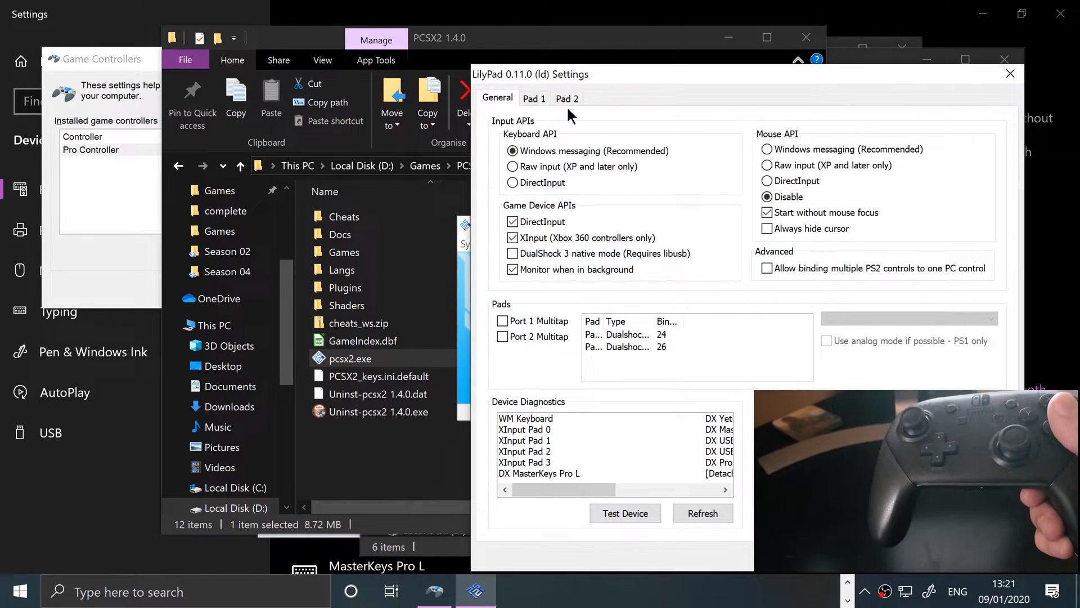
- On Pad 1, bind Pro Controller buttons to Square and Circle
left_click(533, 98)
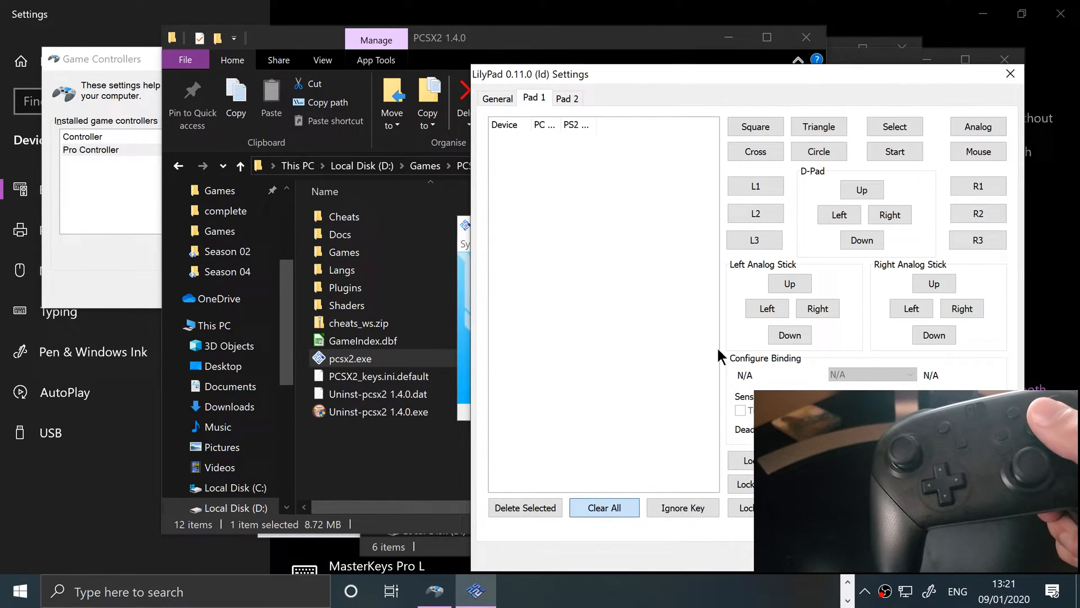
left_click(755, 127)
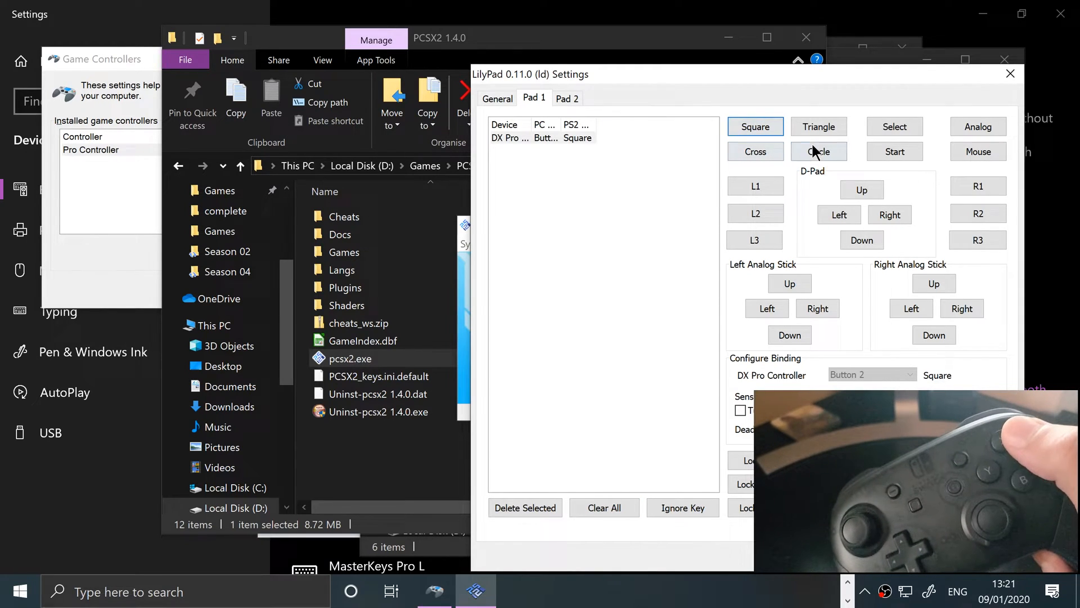
left_click(818, 127)
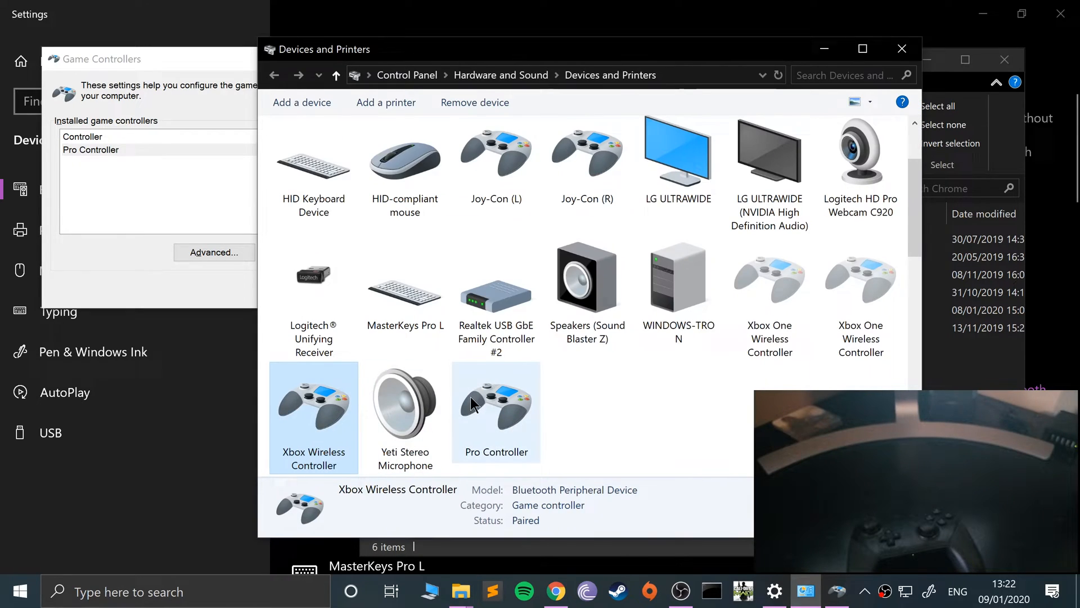
- Remove the Pro Controller device, confirm Yes, and dismiss the Game Controller Error
left_click(475, 102)
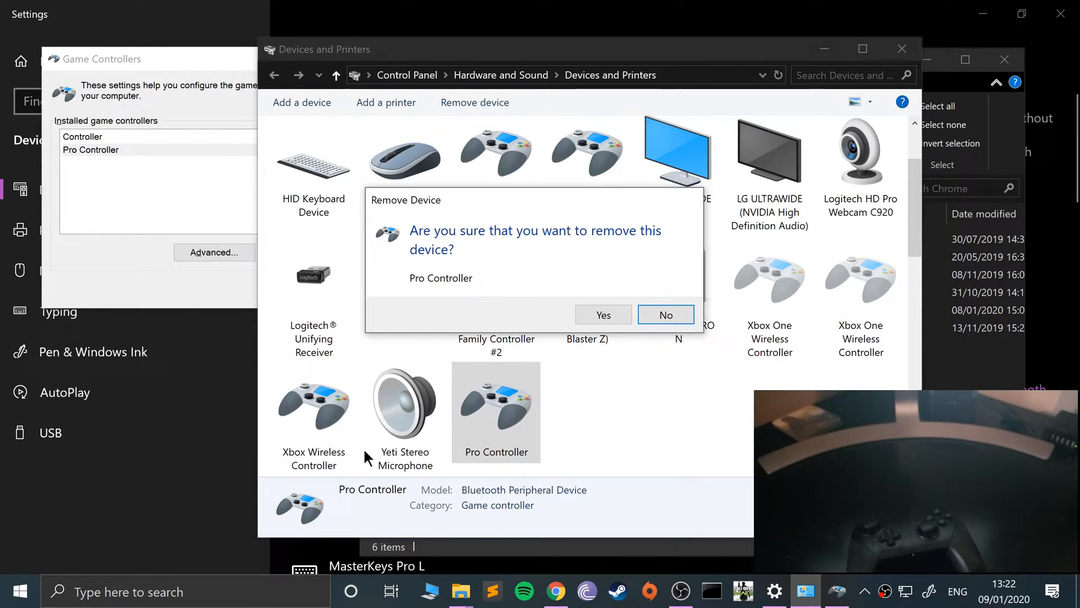
left_click(665, 314)
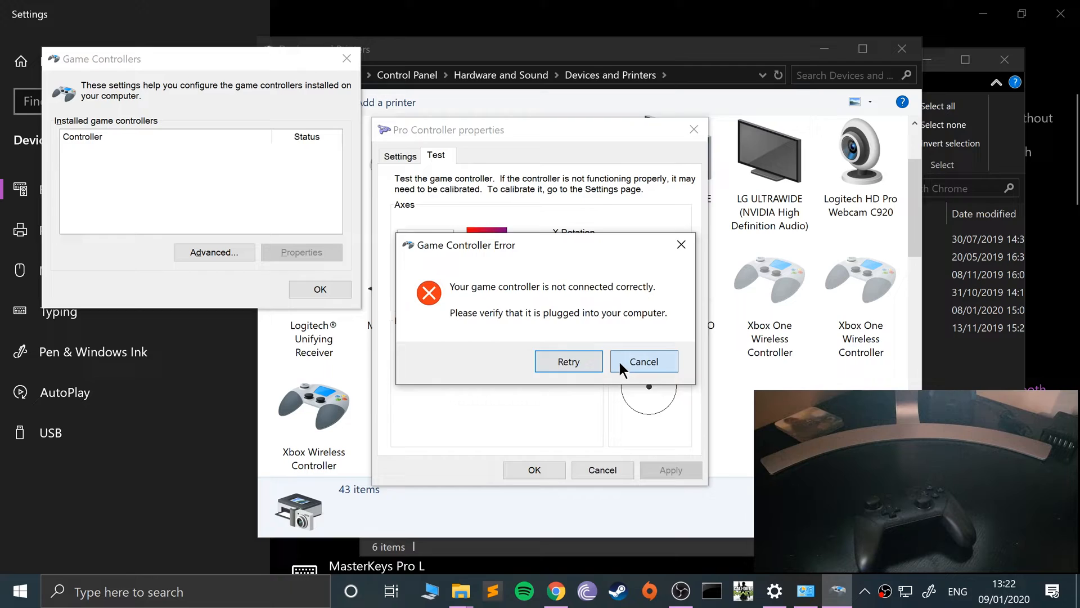
left_click(642, 361)
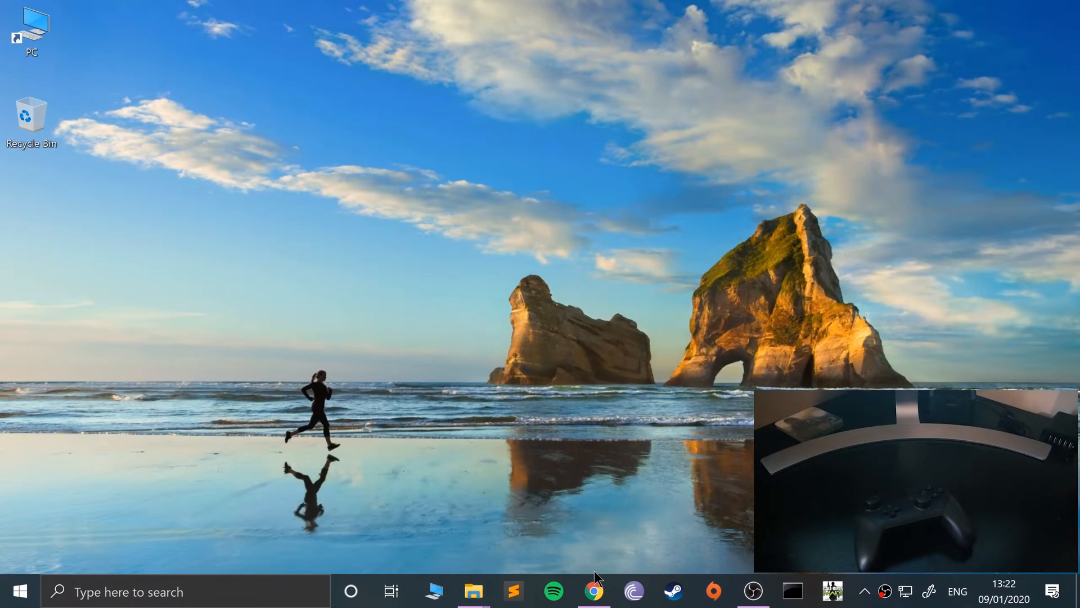
- Search the web for BetterJoyForCemu and reach its GitHub releases page
left_click(595, 591)
type("better")
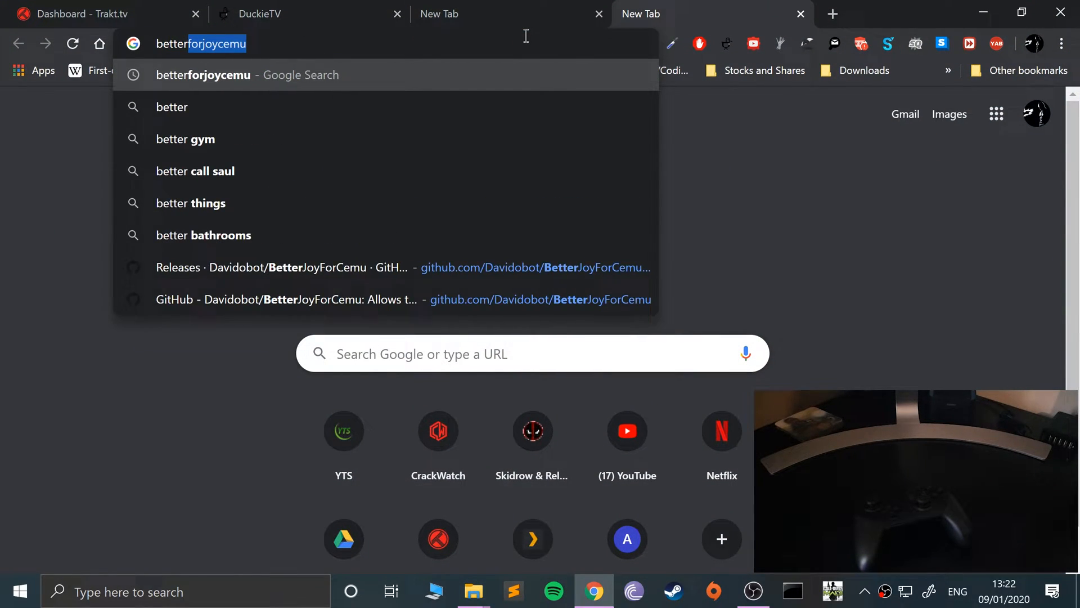
key("enter")
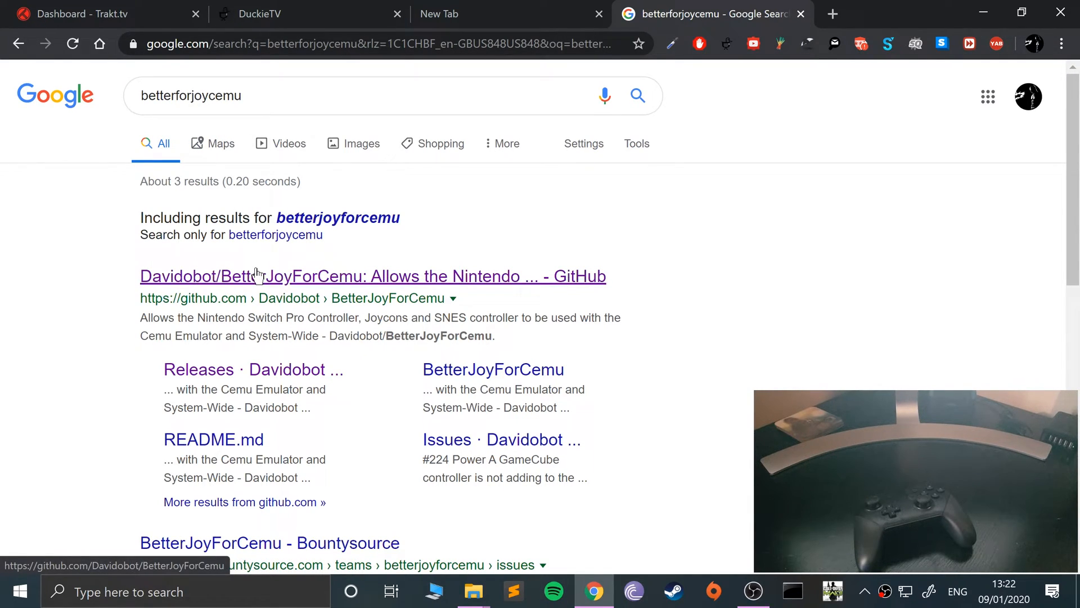
left_click(372, 276)
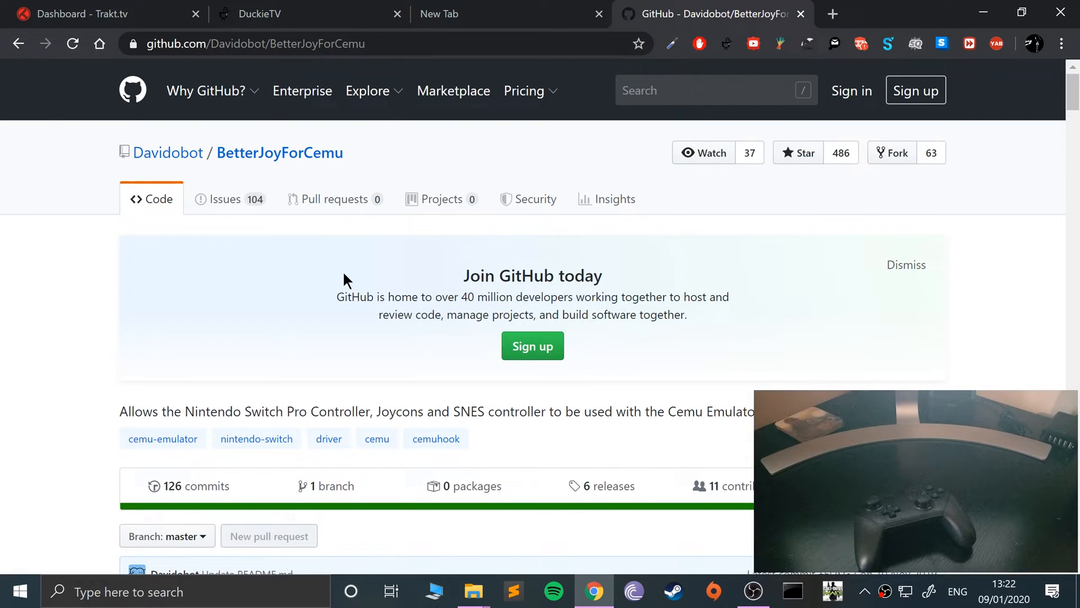
left_click(609, 486)
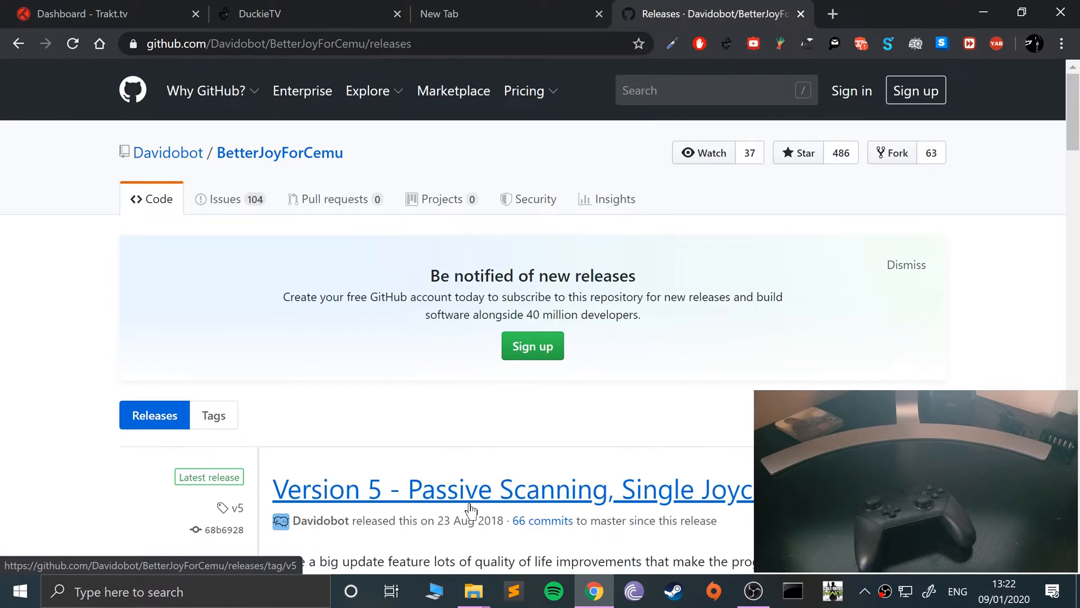
scroll("down", 3)
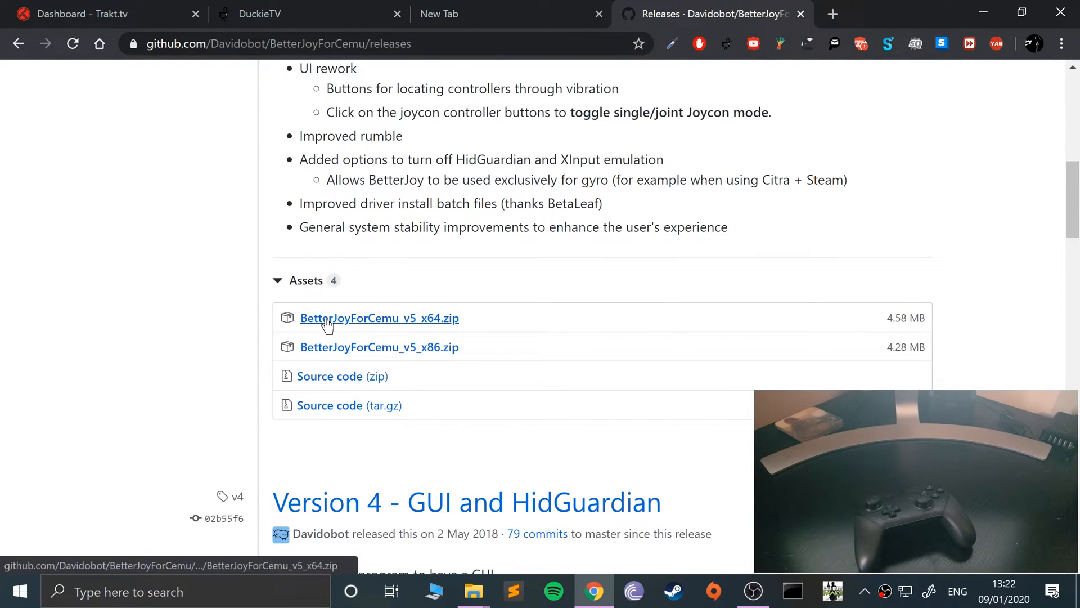
mouse_move(372, 336)
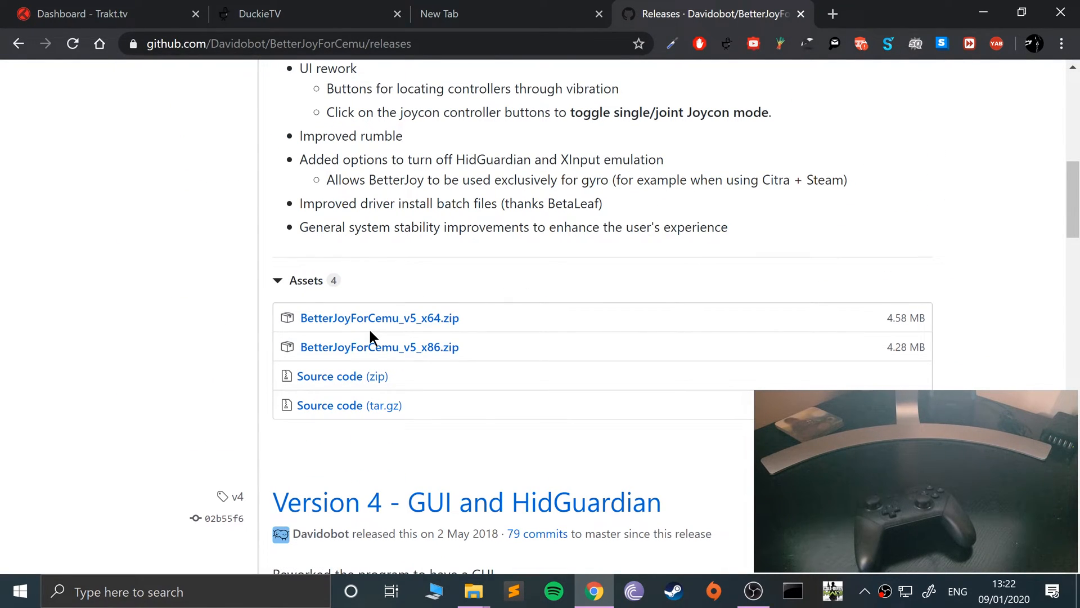
mouse_move(379, 317)
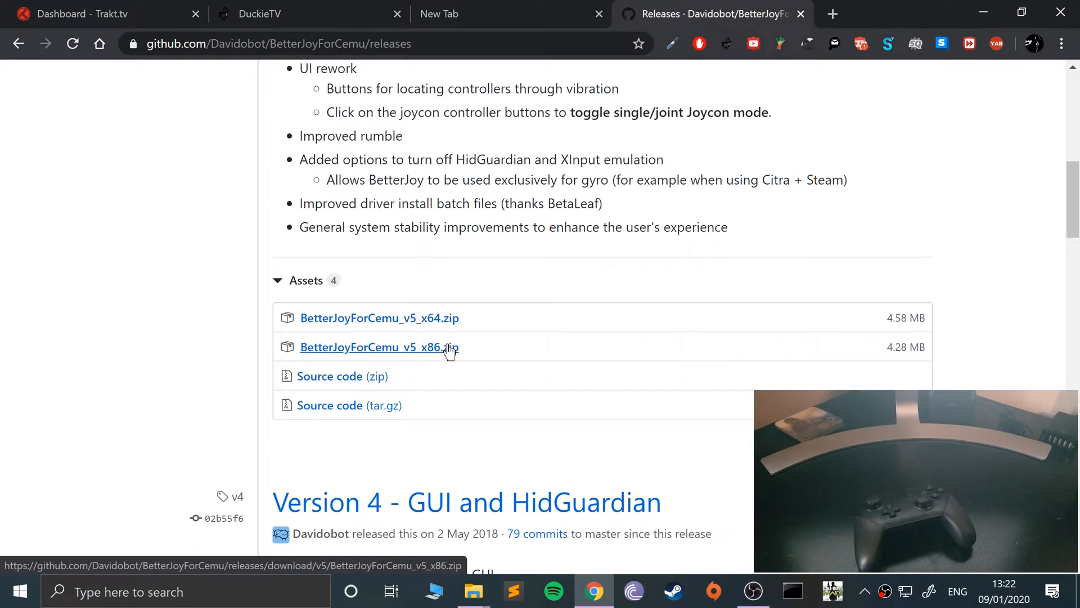
mouse_move(463, 339)
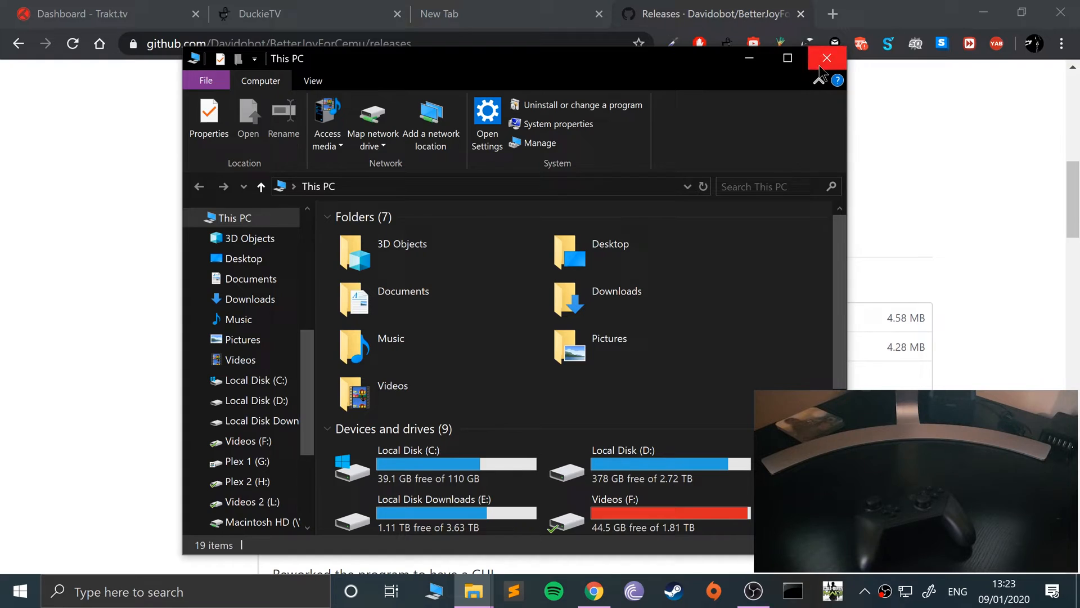
- Download BetterJoyForCemu_v5_x64.zip and show it in its download folder
left_click(827, 57)
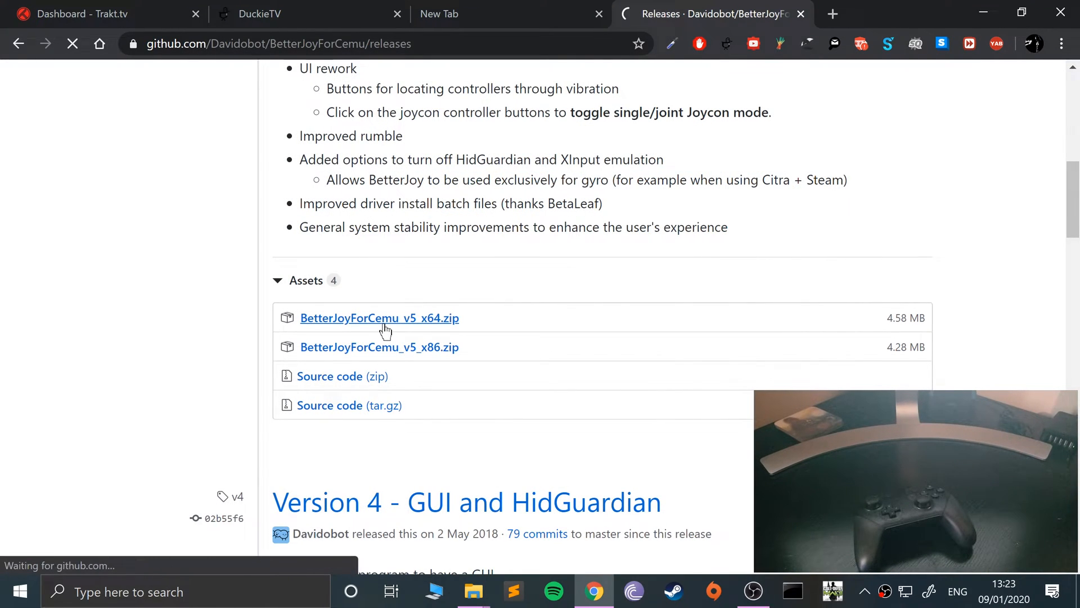
left_click(175, 552)
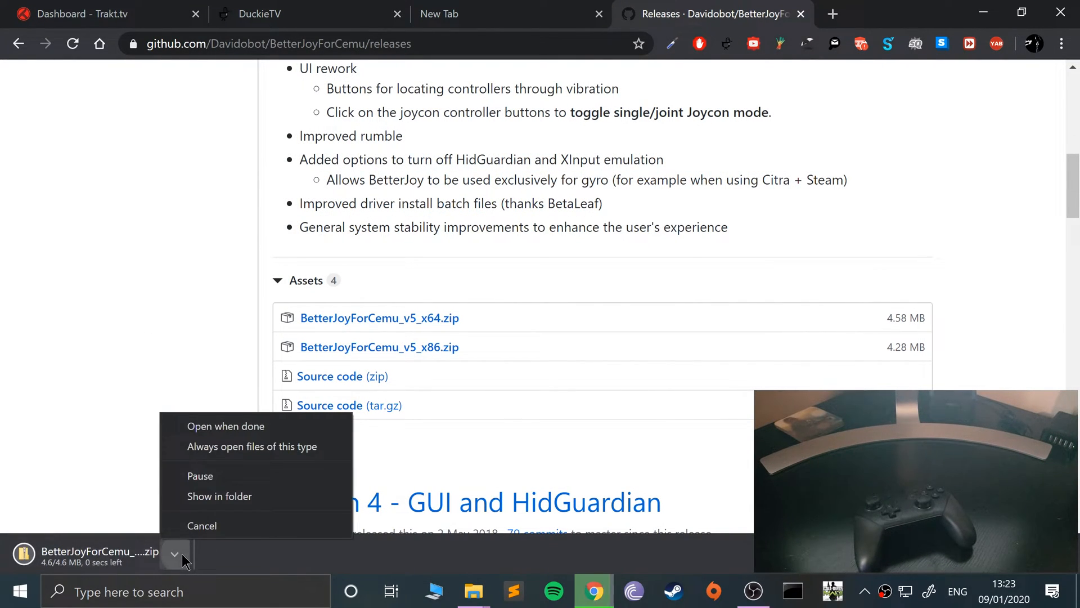
left_click(201, 525)
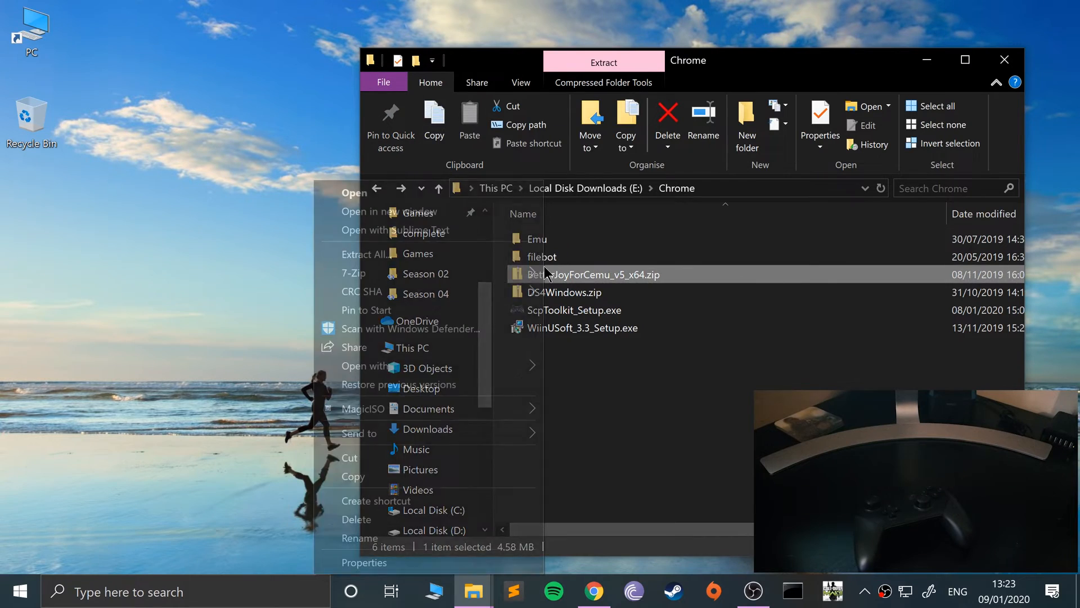
- Extract the BetterJoy zip to its own folder and run the driver install script
left_click(363, 254)
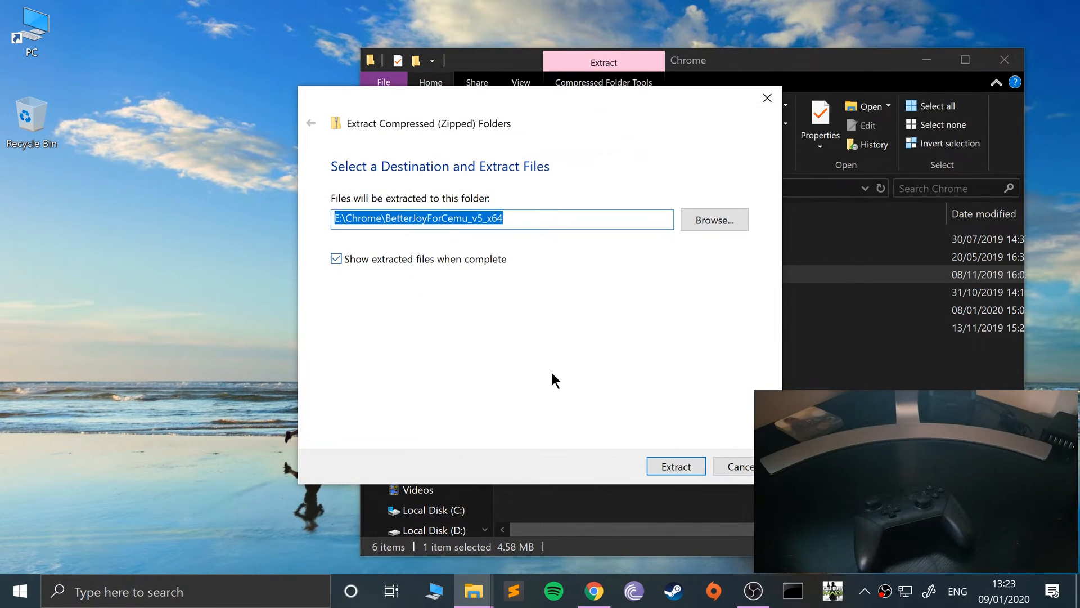
left_click(675, 466)
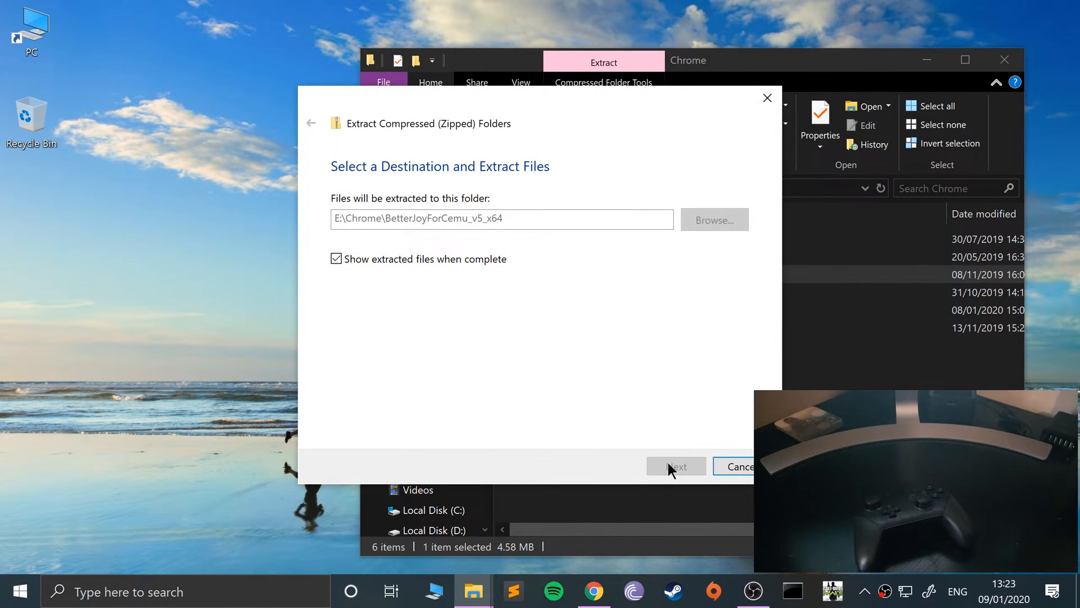
left_click(676, 466)
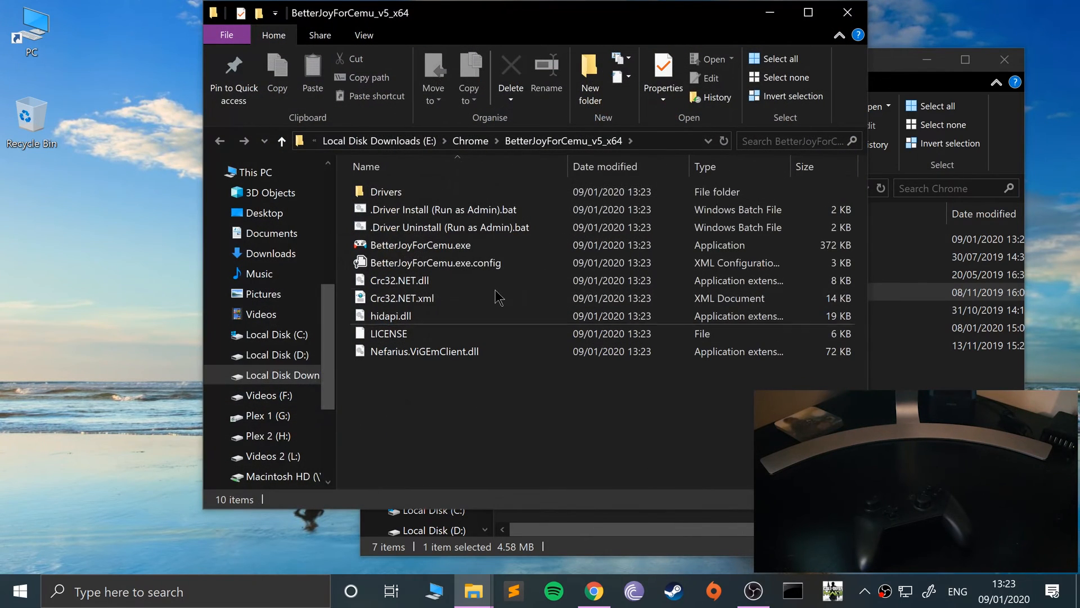
left_click(444, 210)
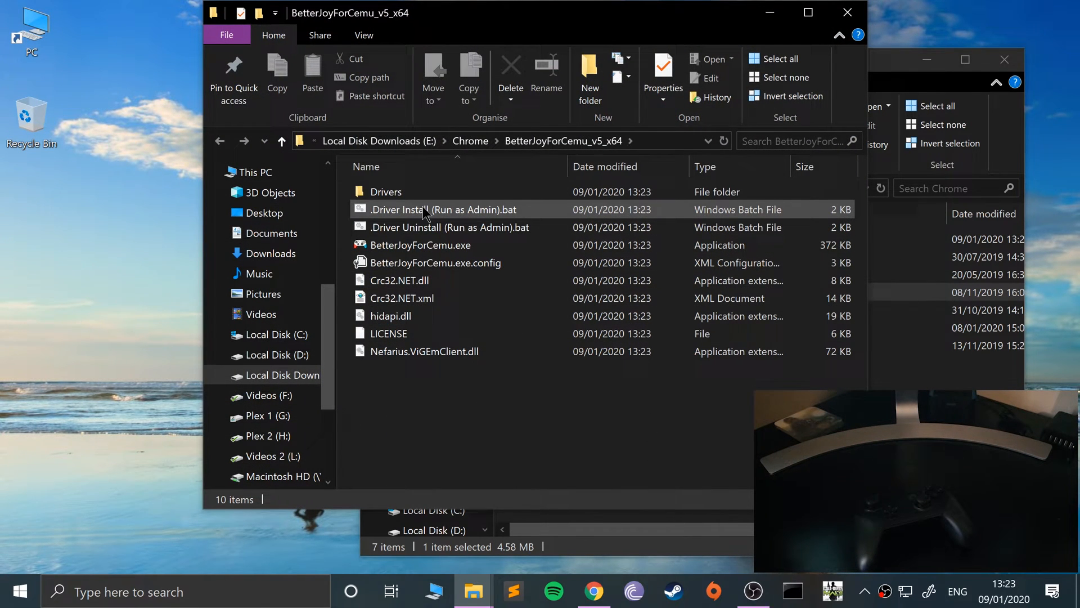
left_click(441, 209)
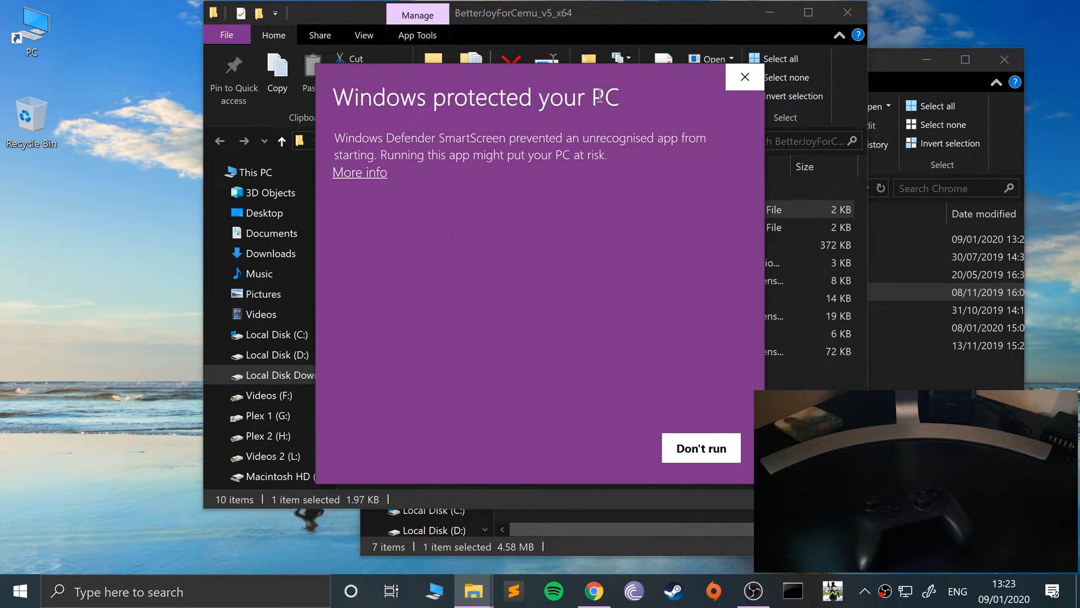
- Dismiss the SmartScreen warning and bring up Game Controllers from Start search alongside the extracted folder
left_click(744, 77)
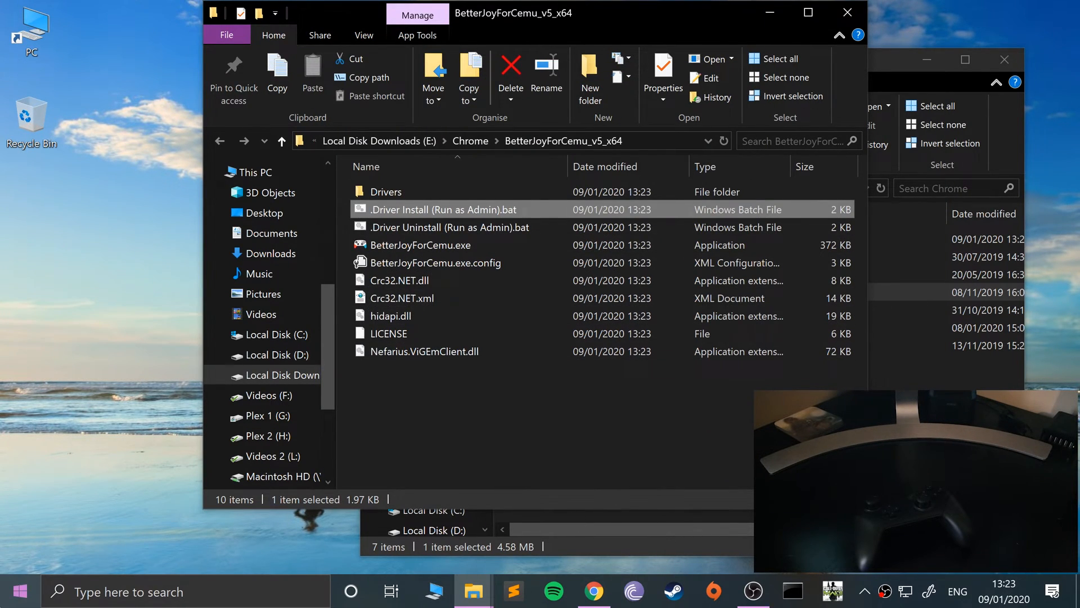
type("gam")
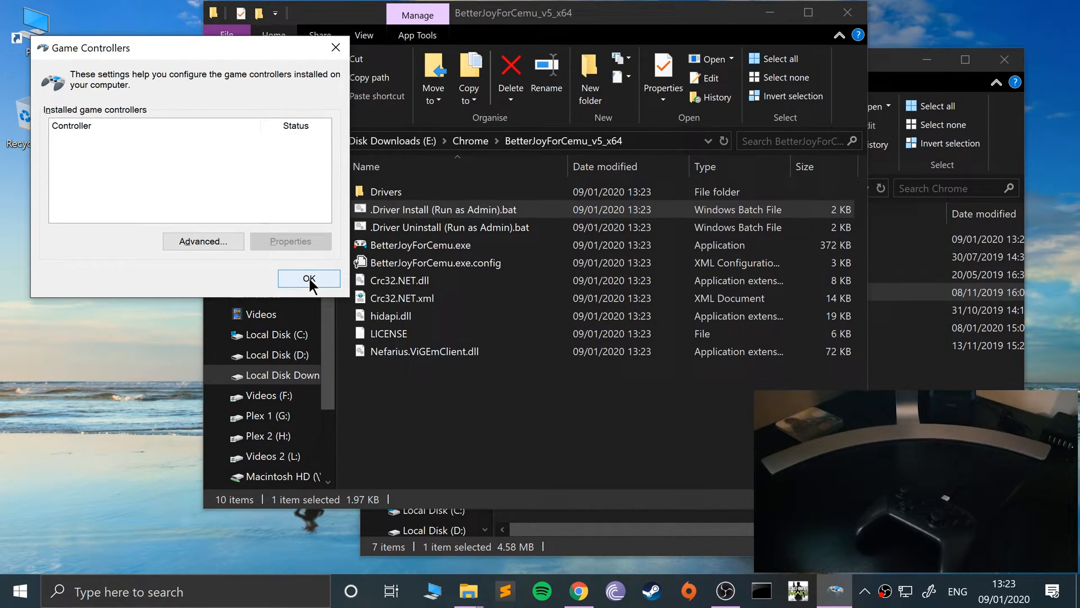
left_click(309, 278)
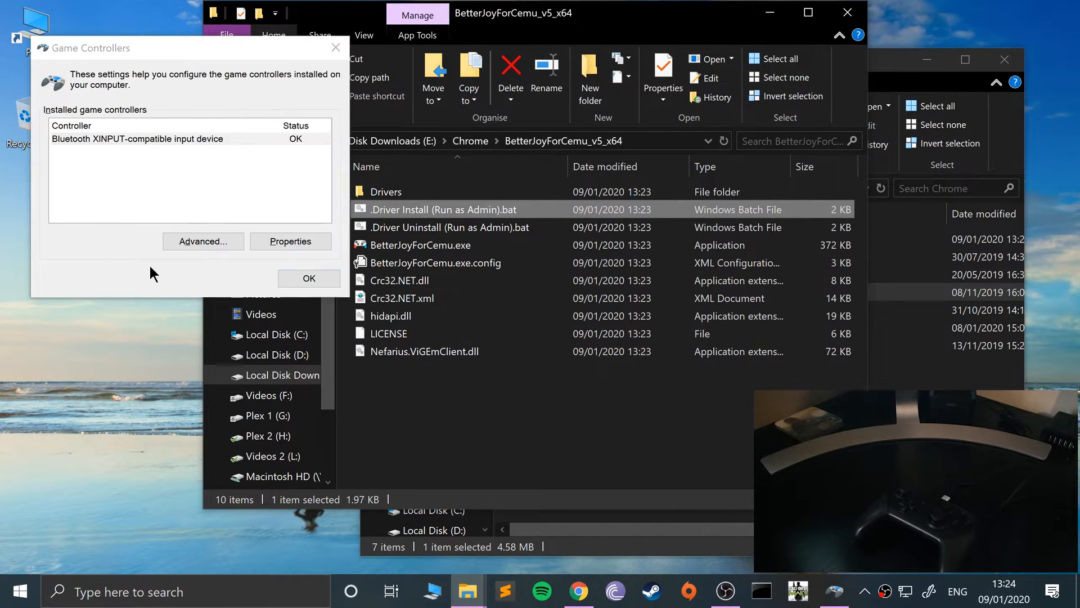
left_click(291, 241)
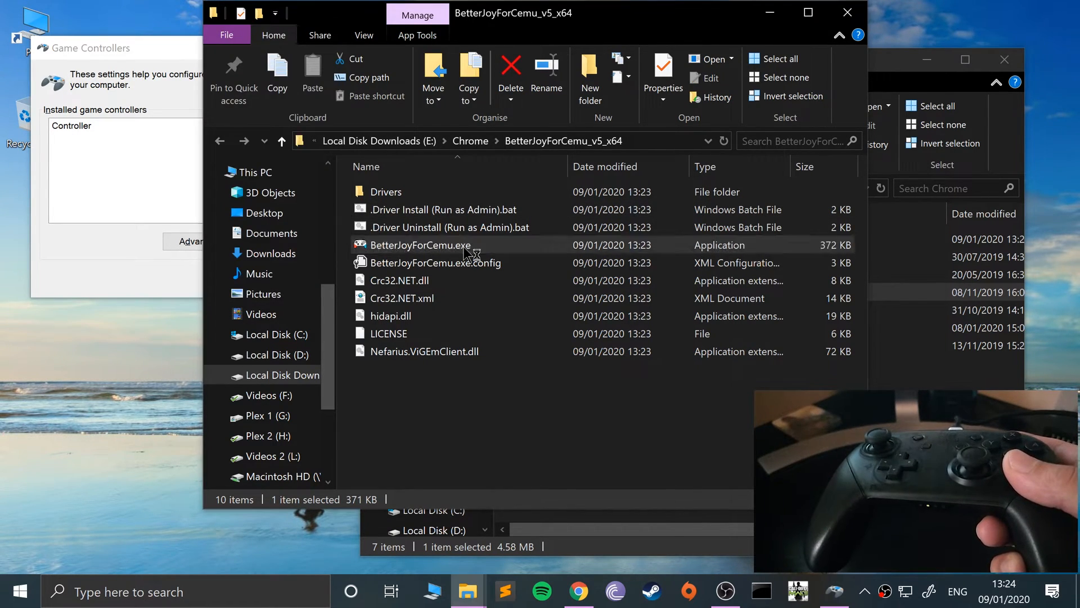
- Run BetterJoyForCemu.exe, Locate the connected Pro Controller, and confirm it lists as XBOX 360 For Windows
double_click(420, 244)
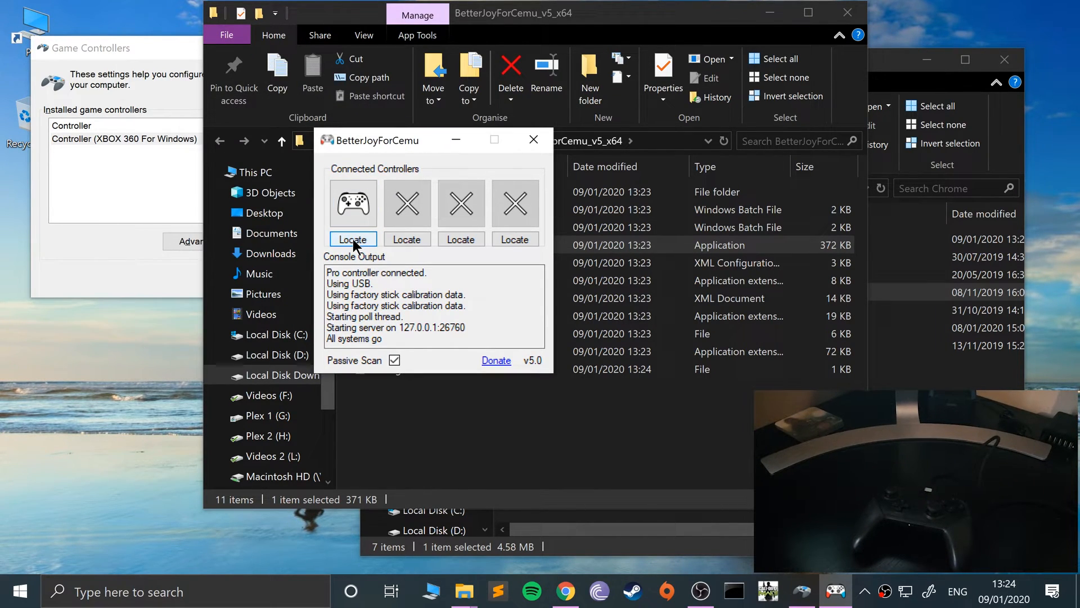
left_click(352, 239)
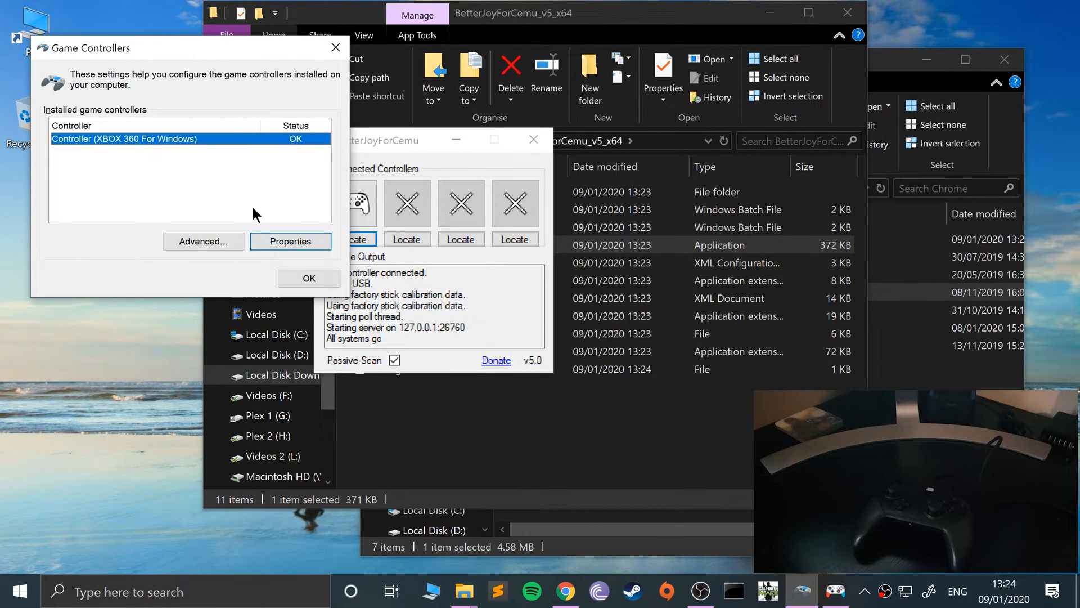
left_click(291, 240)
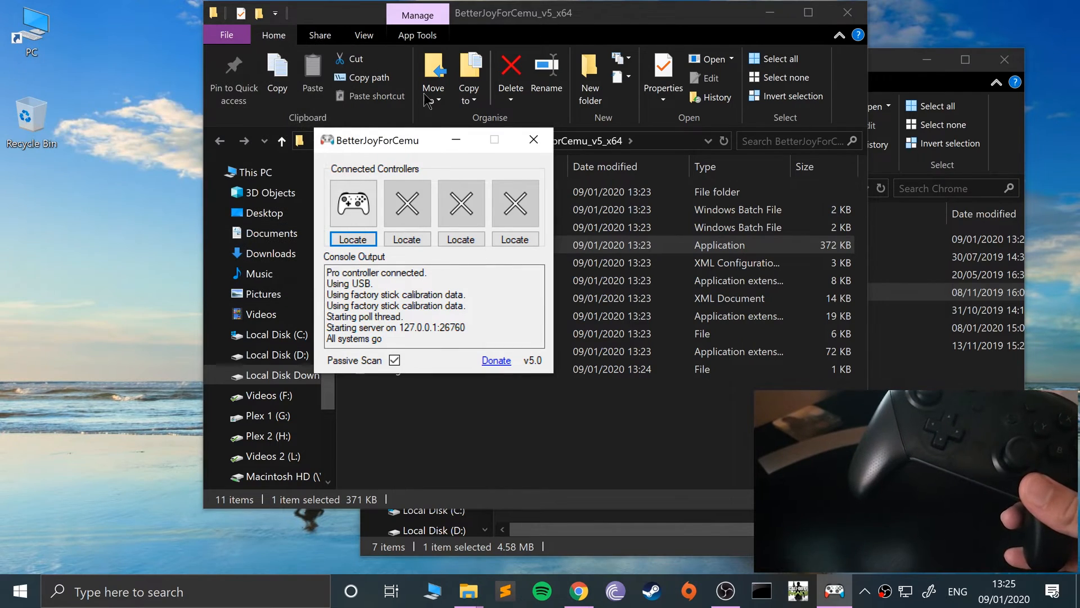
mouse_move(520, 149)
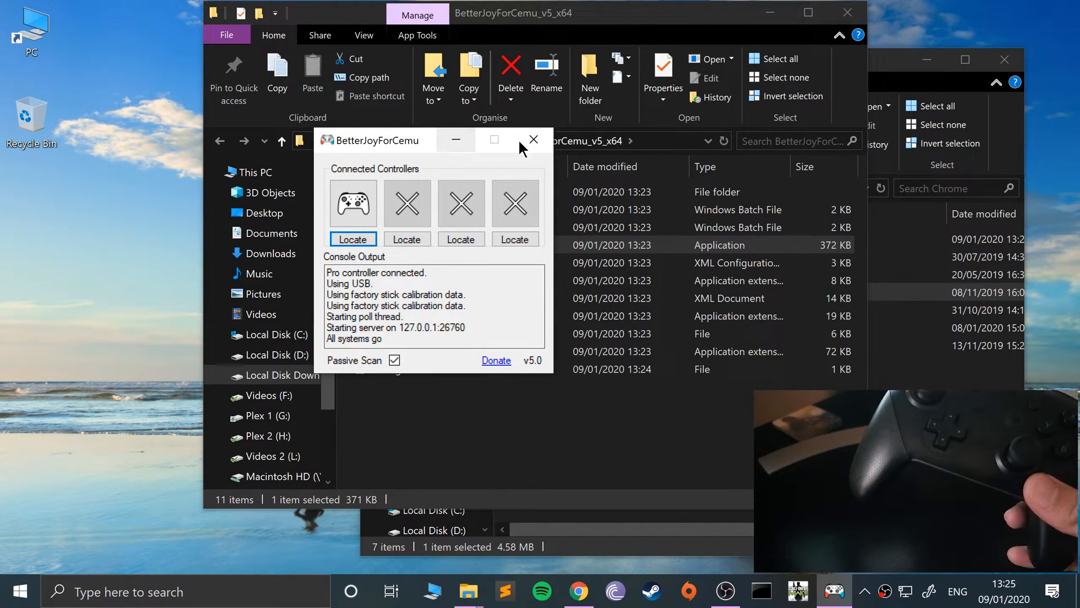
- Minimise BetterJoy and launch pcsx2.exe from D:\Games\PCSX2 1.4.0
left_click(534, 139)
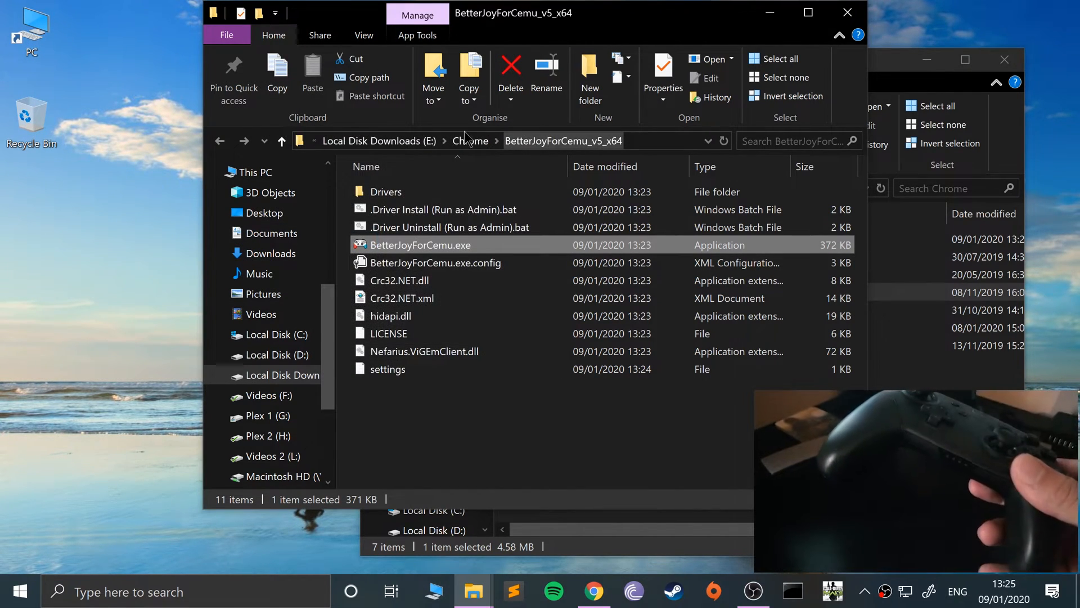
double_click(420, 244)
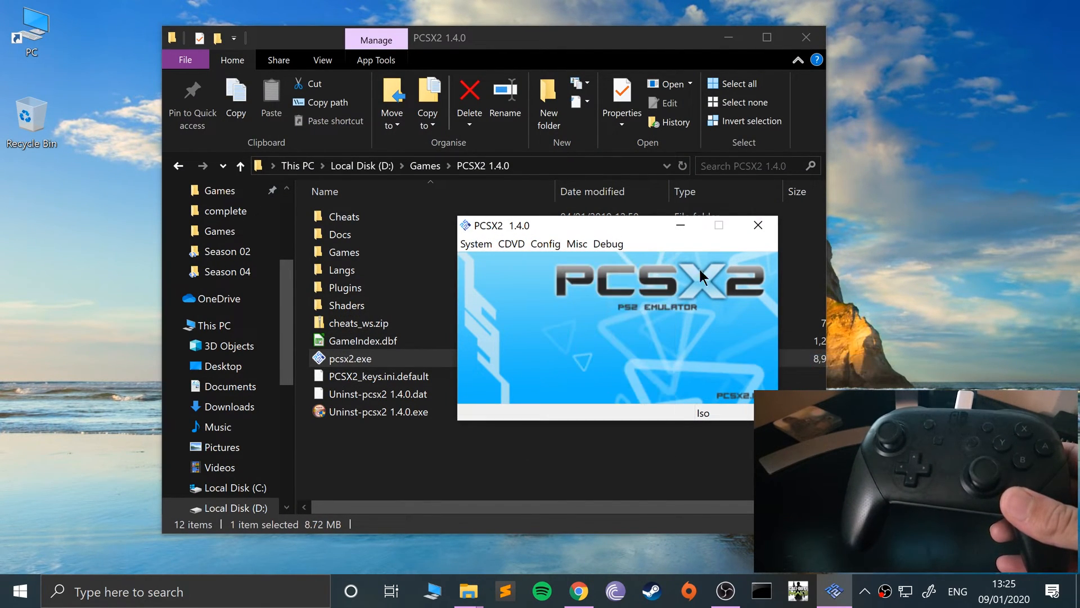
- Clear all existing Pad 1 bindings in the LilyPad plugin settings
left_click(545, 243)
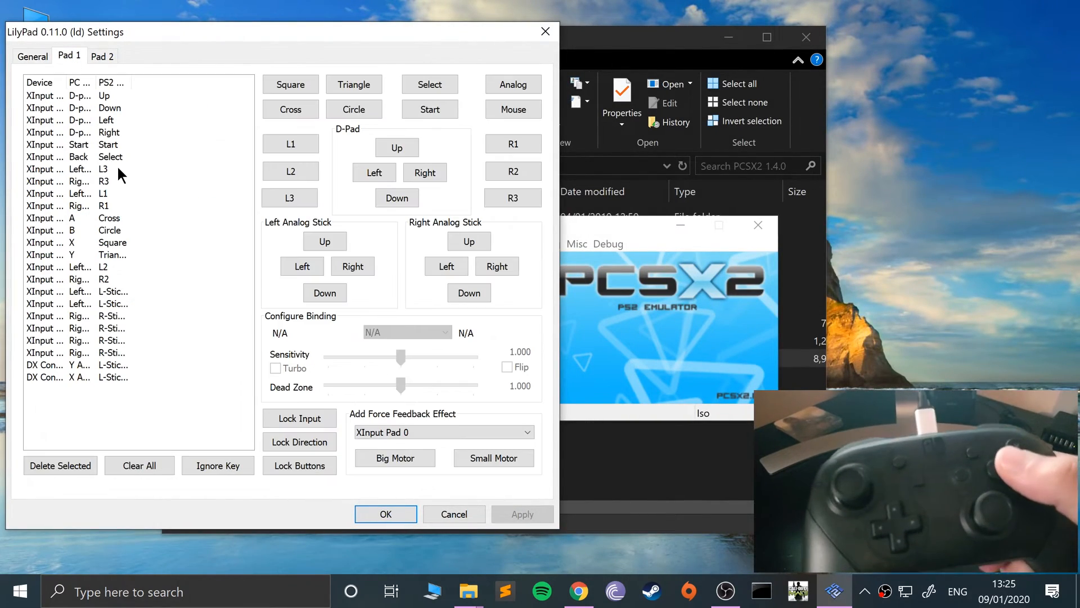
left_click(139, 465)
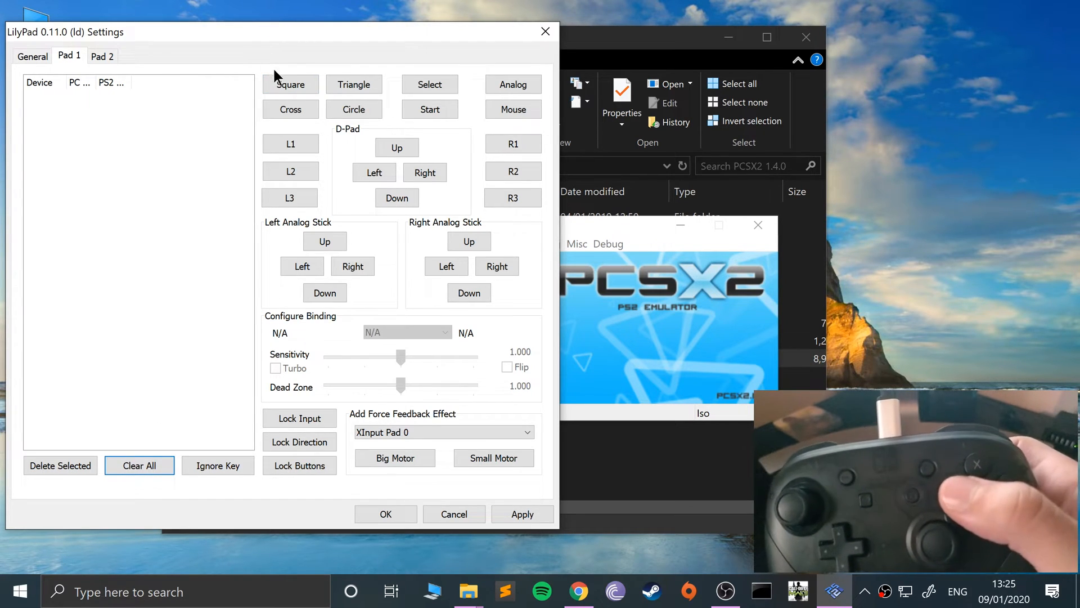
- Bind Square, Circle, Start and Select to the Pro Controller's matching XInput buttons
left_click(353, 84)
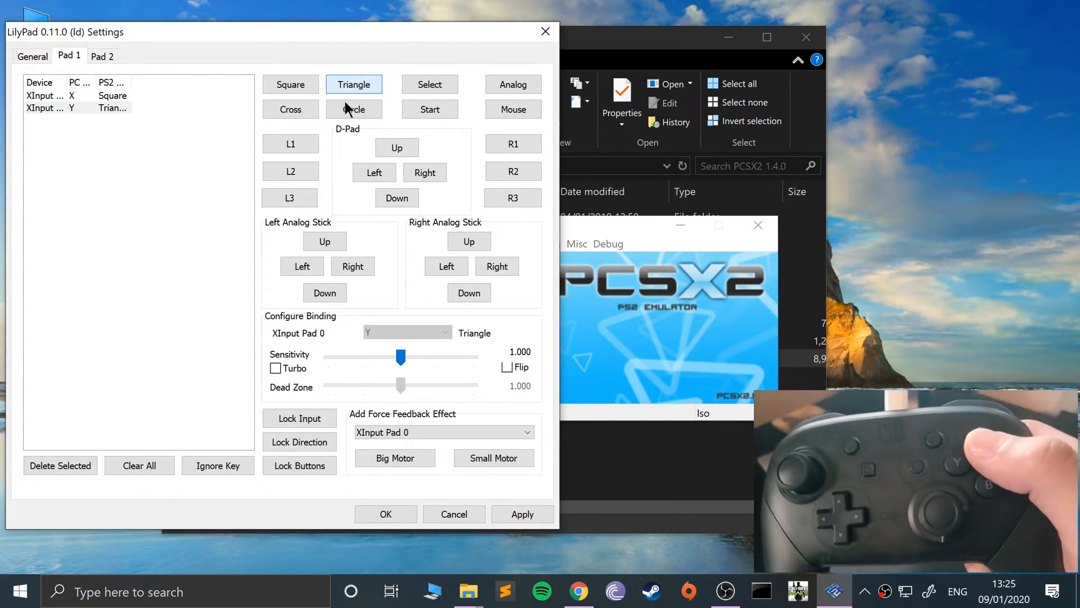
left_click(353, 109)
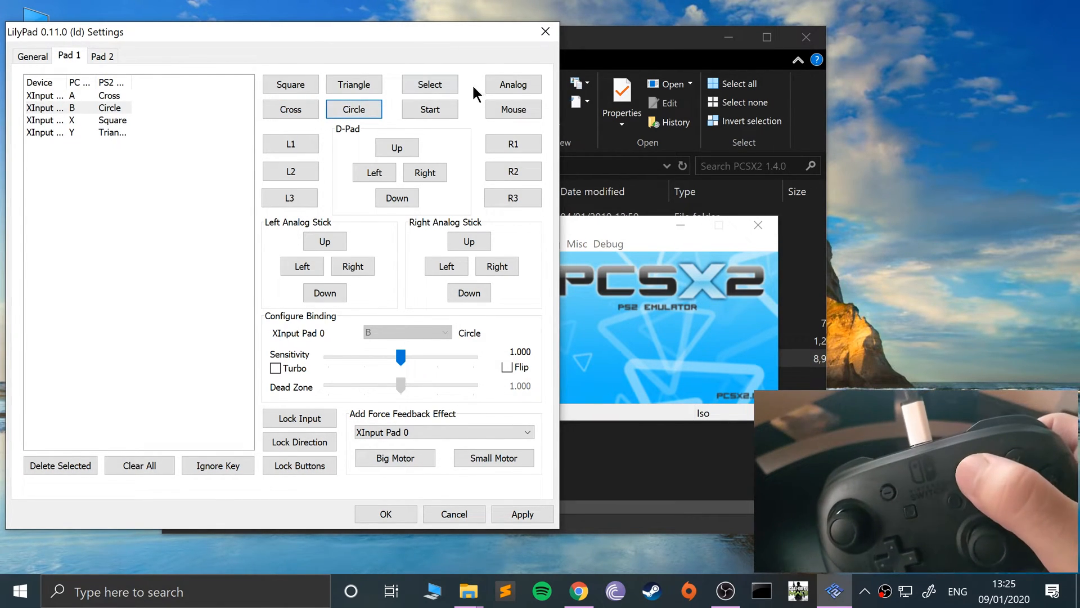
left_click(429, 85)
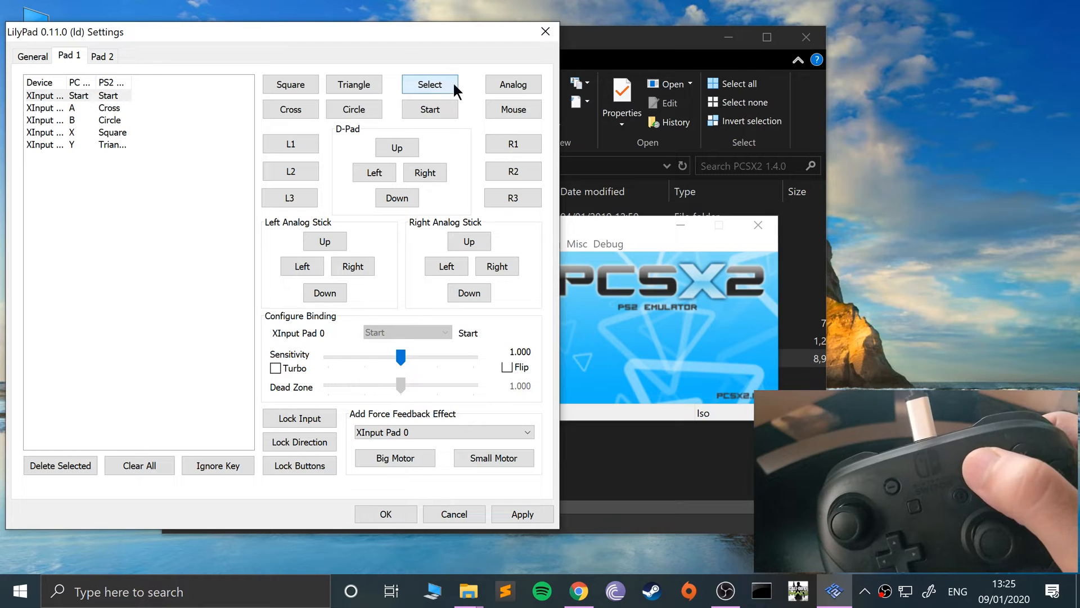
left_click(429, 85)
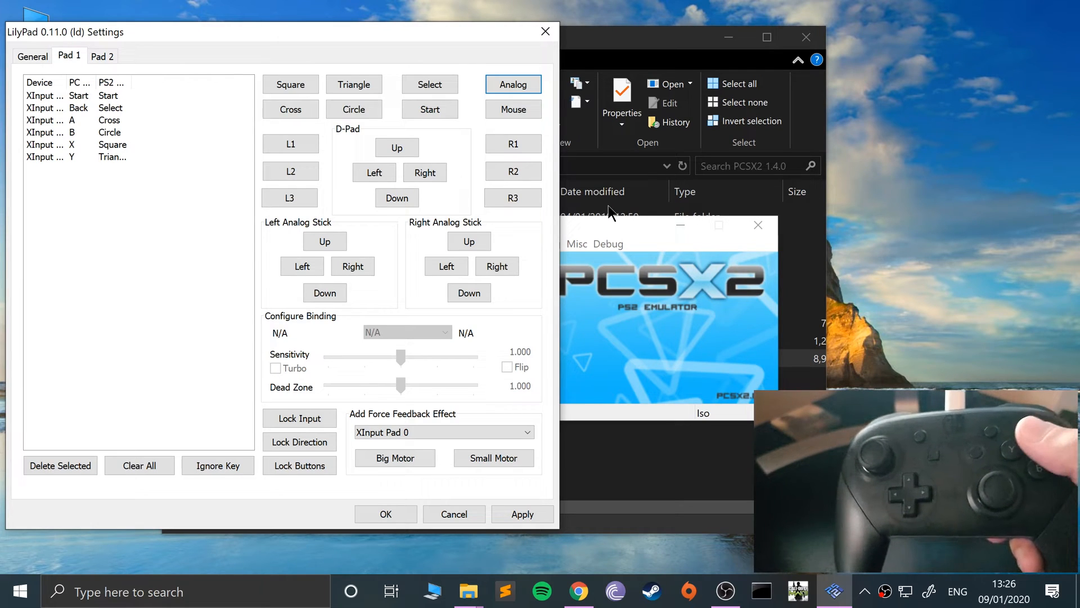
- Bind D-pad Up, Left, Right and Down to the controller's D-pad
left_click(398, 147)
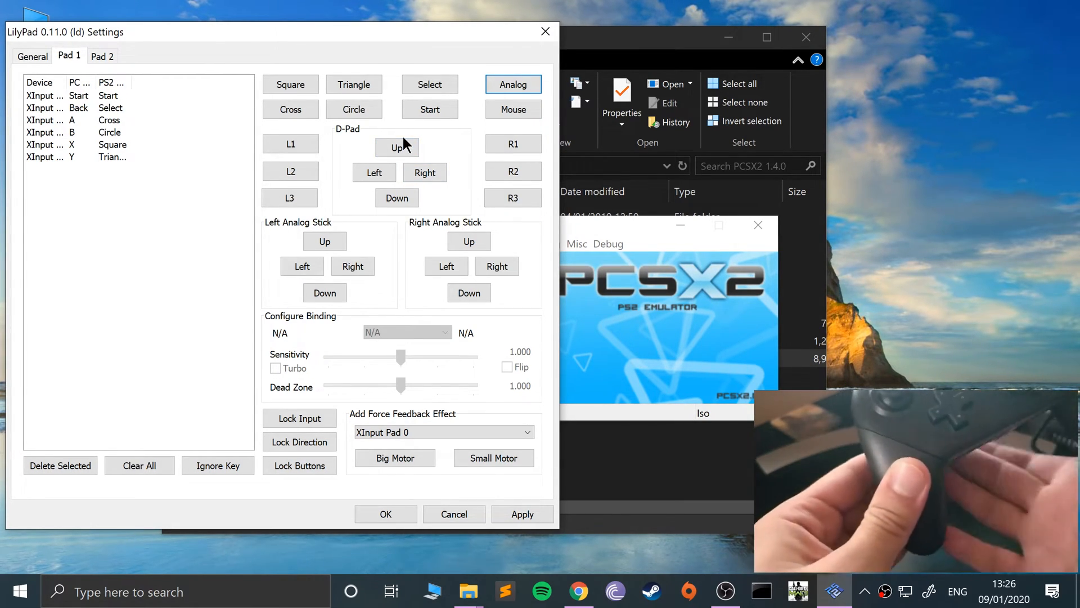
left_click(397, 147)
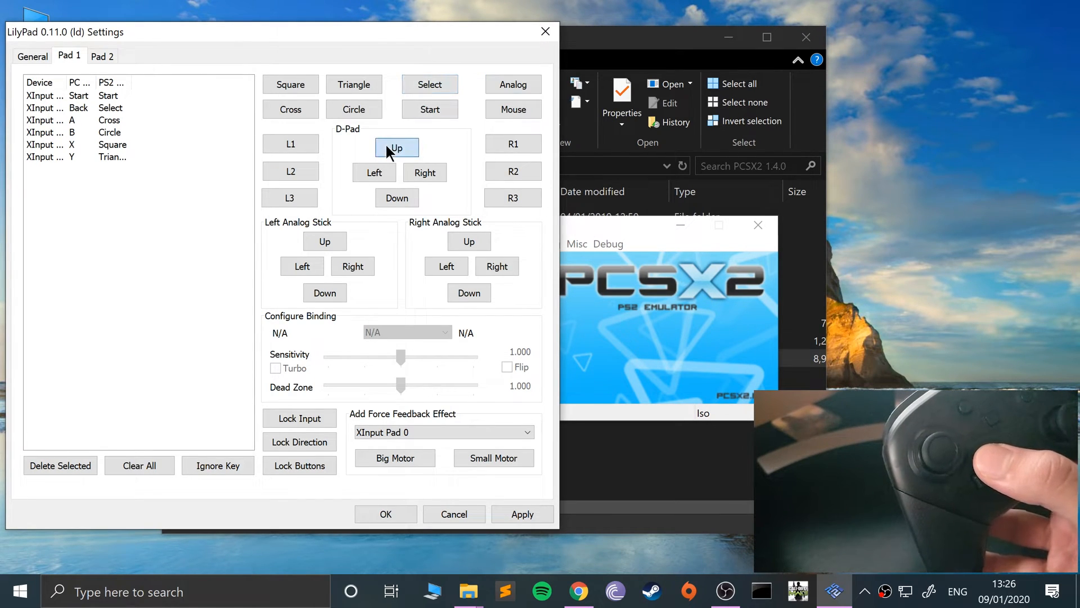
left_click(374, 172)
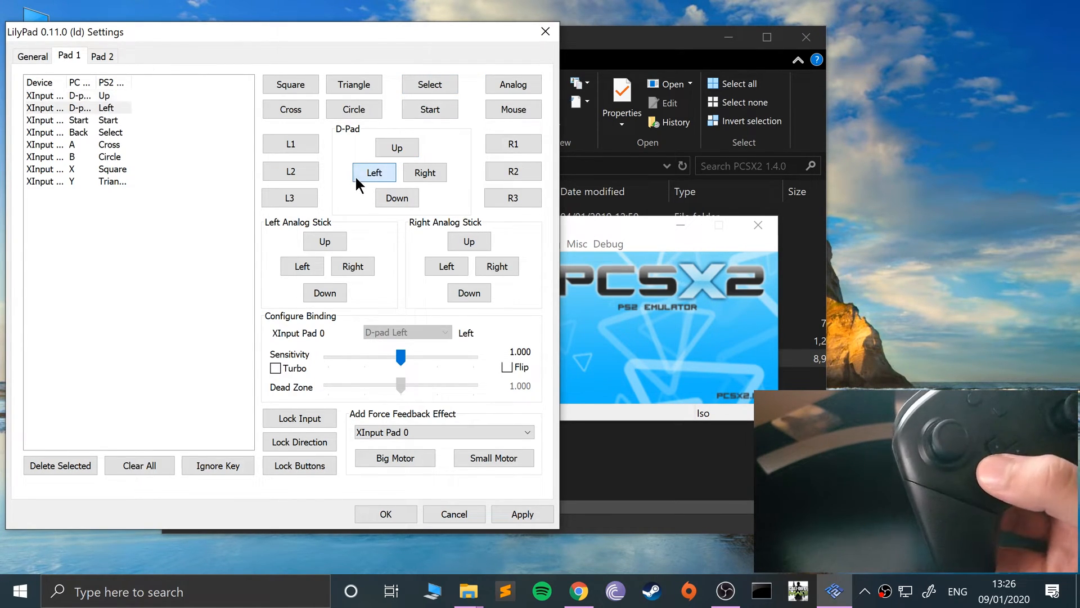
left_click(398, 198)
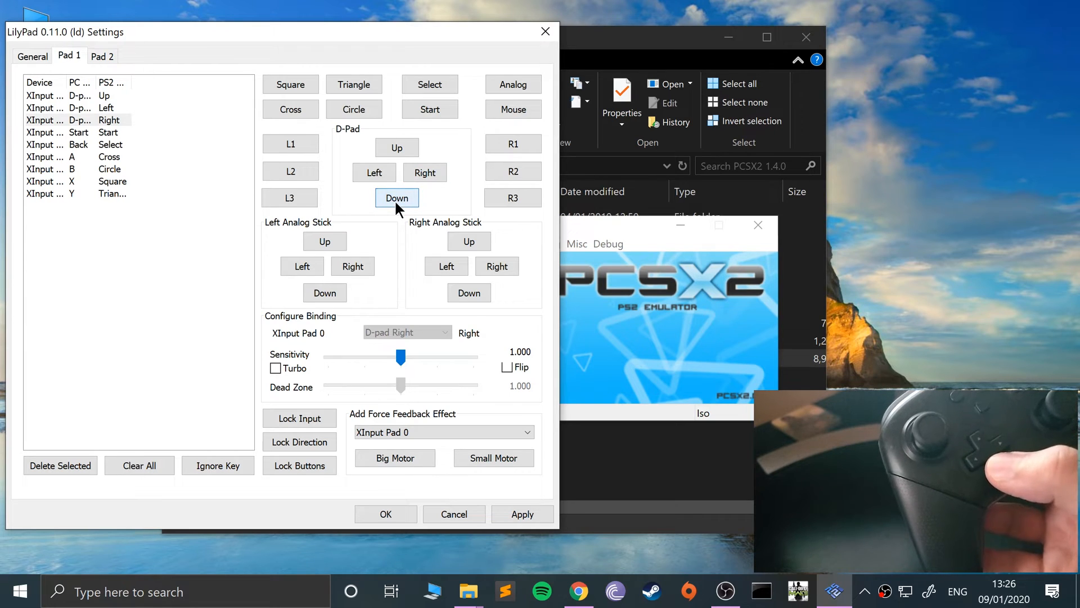
left_click(374, 172)
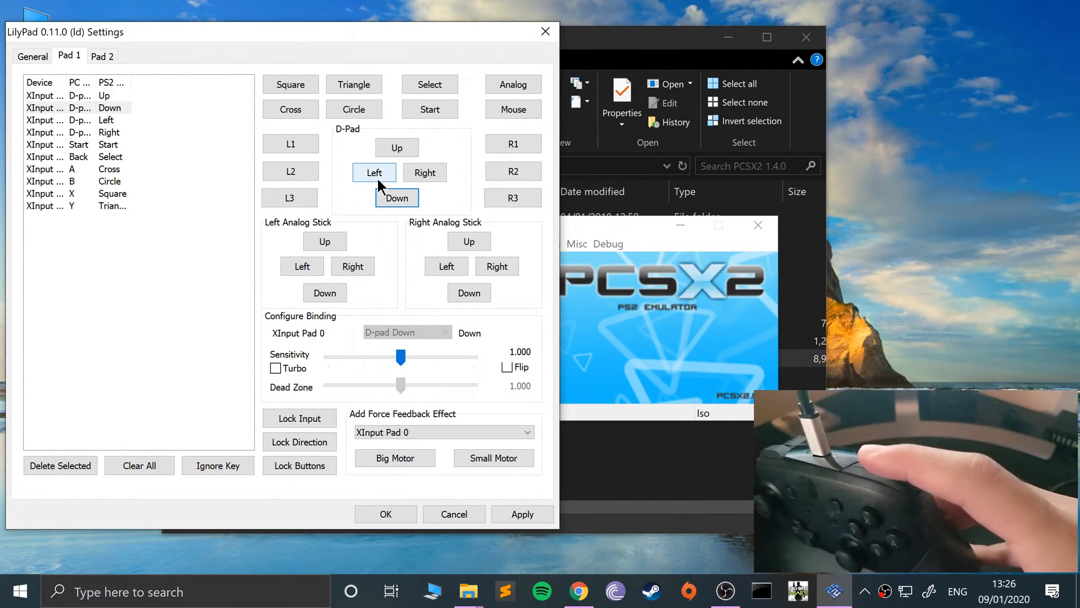
- Bind R1, R3, L1, L2 and L3 to the matching shoulder, trigger and stick-press inputs
left_click(513, 143)
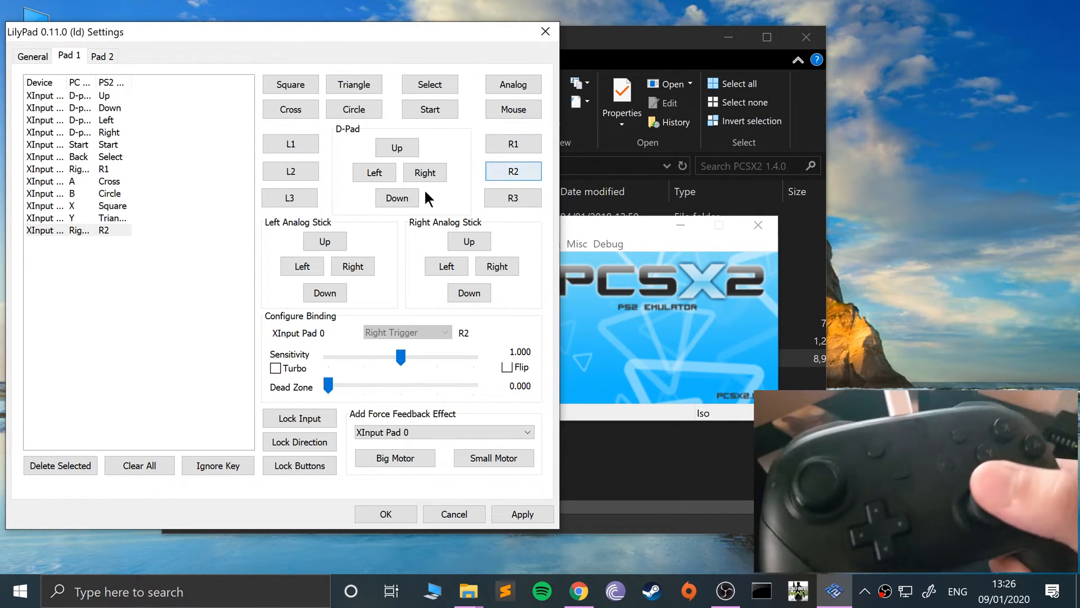
left_click(513, 198)
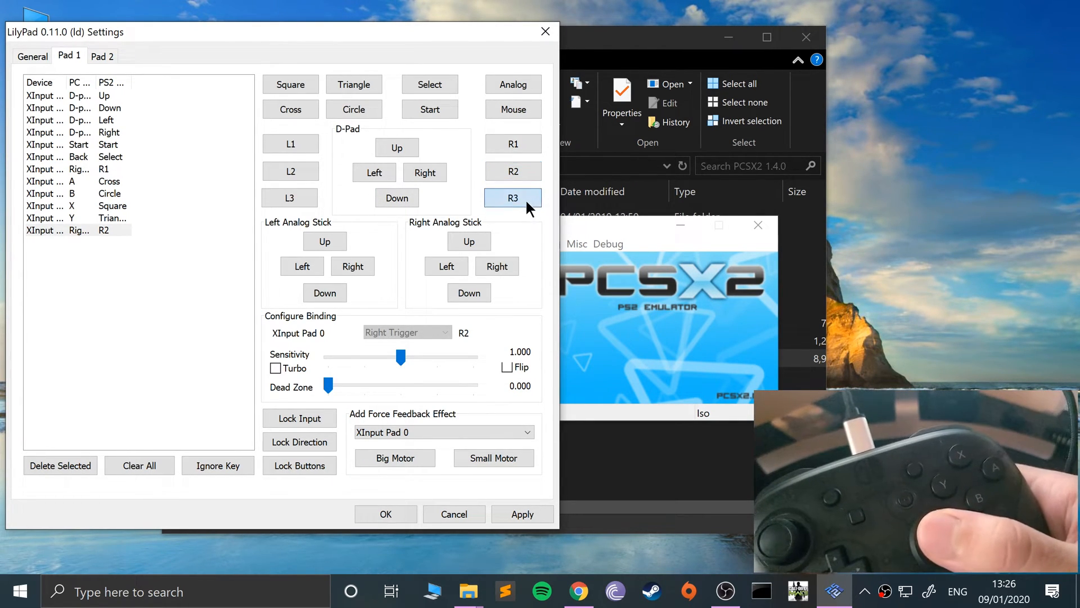
left_click(513, 199)
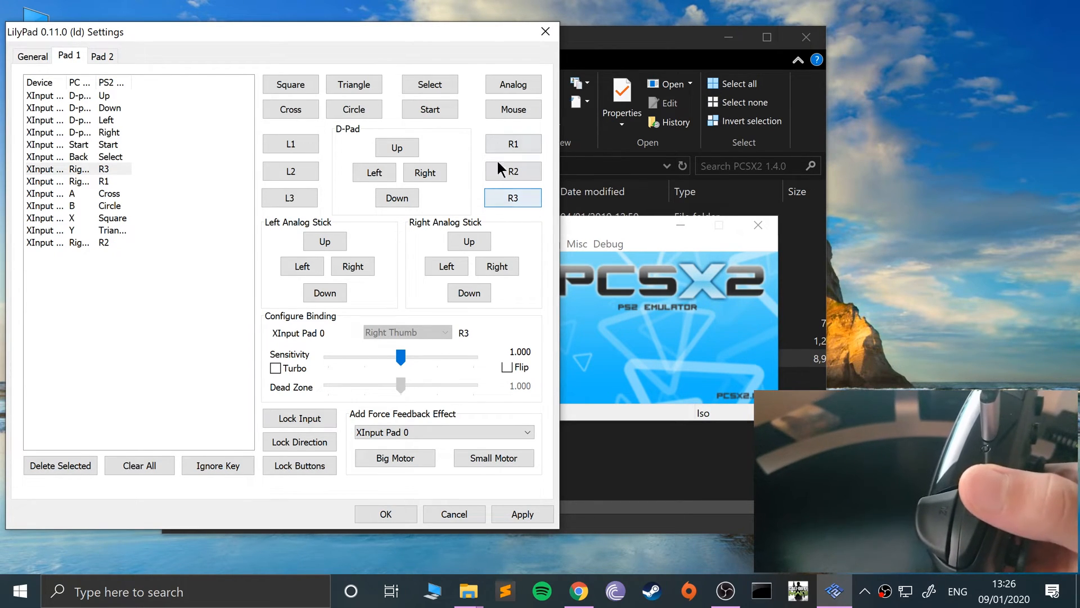
left_click(291, 143)
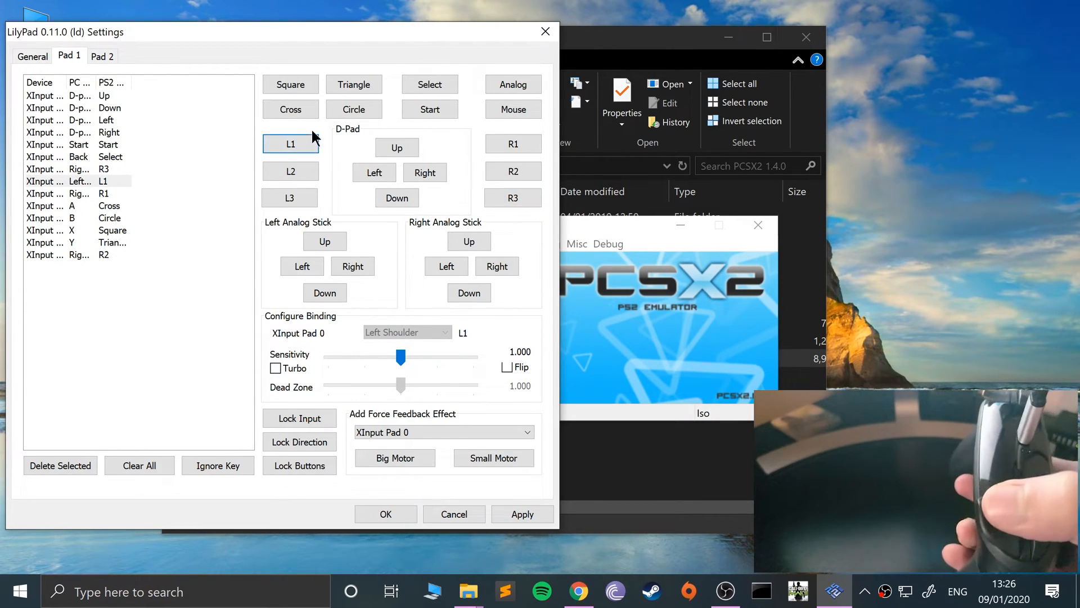
left_click(290, 171)
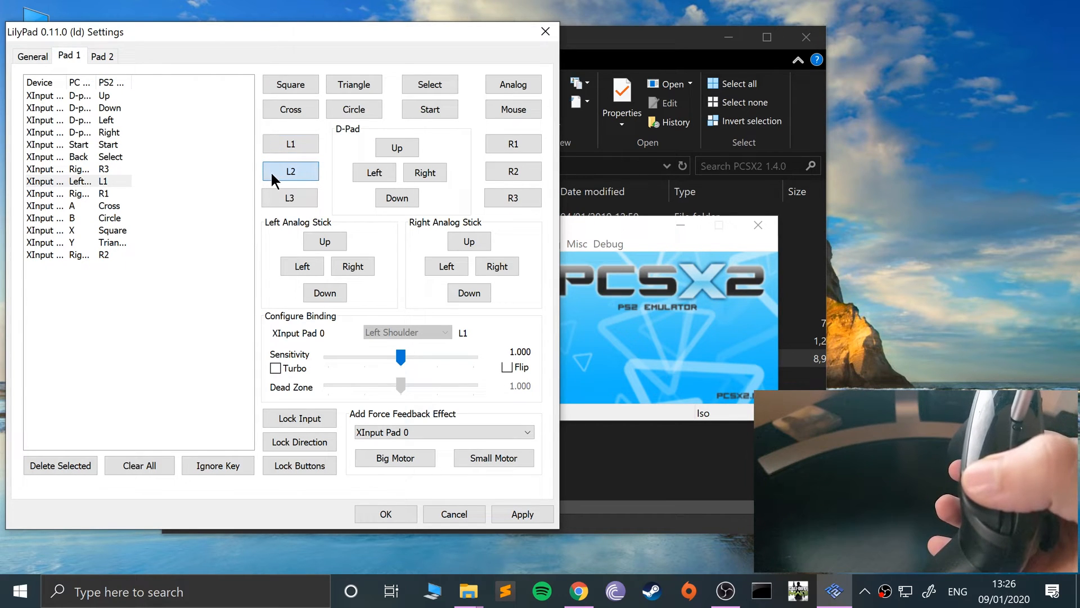
left_click(290, 171)
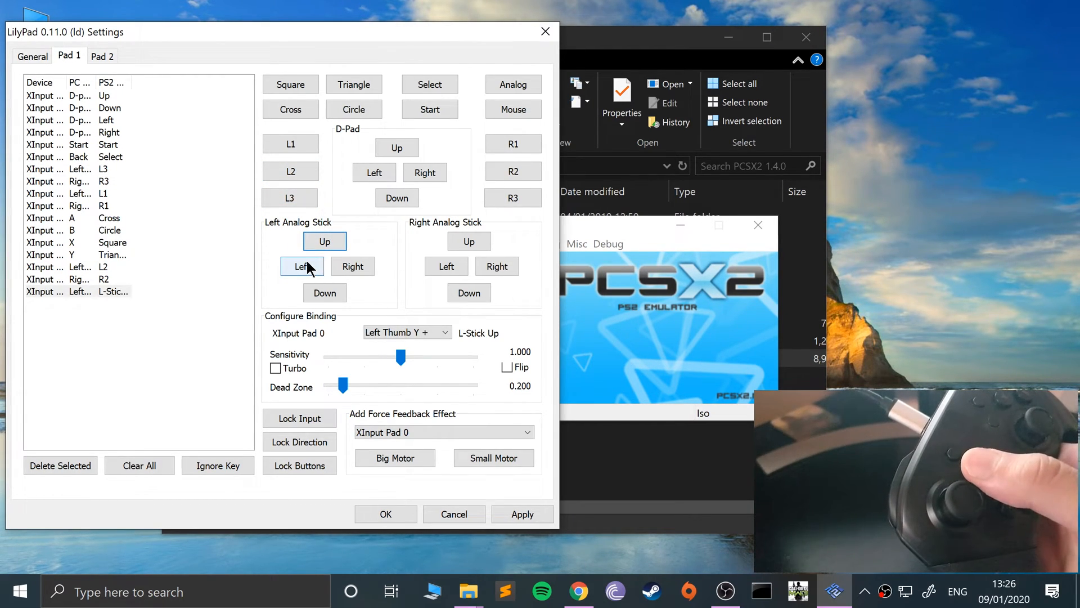
- Bind left stick Left, Right and Down to the controller's left stick
left_click(352, 267)
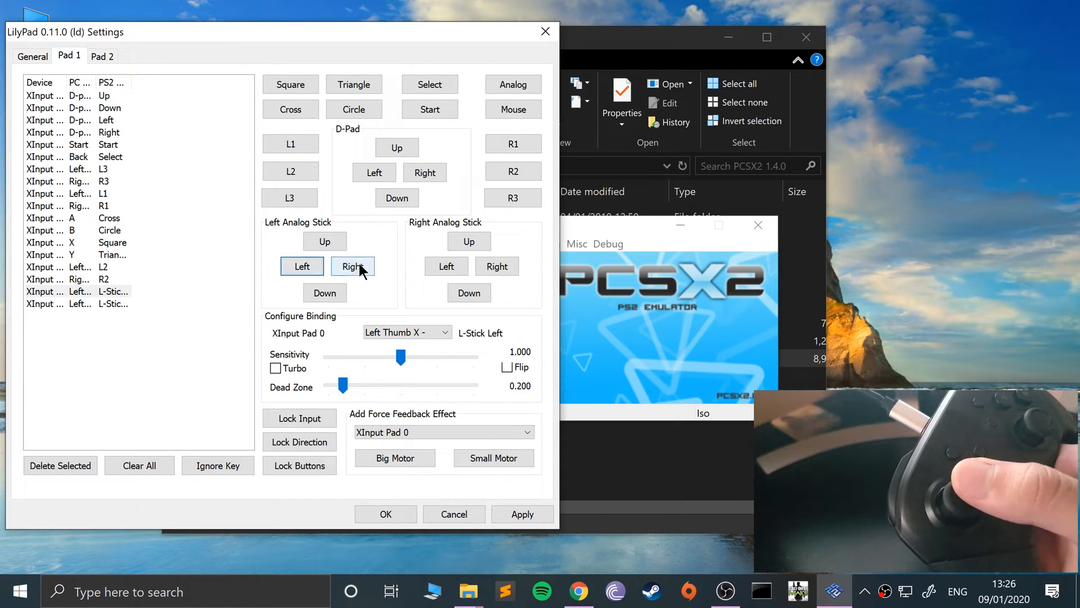
left_click(324, 293)
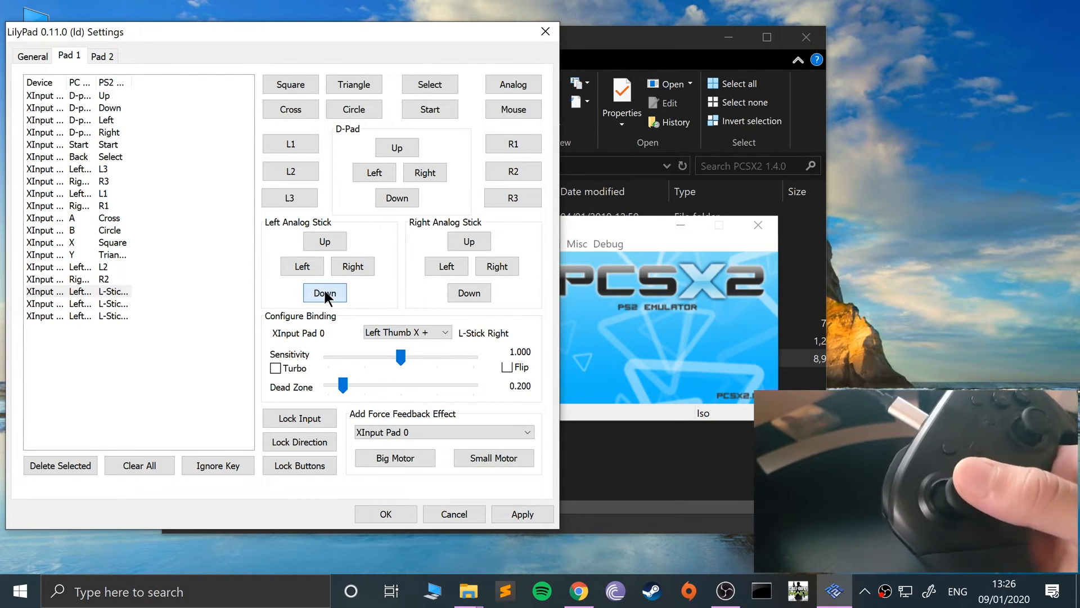
left_click(324, 293)
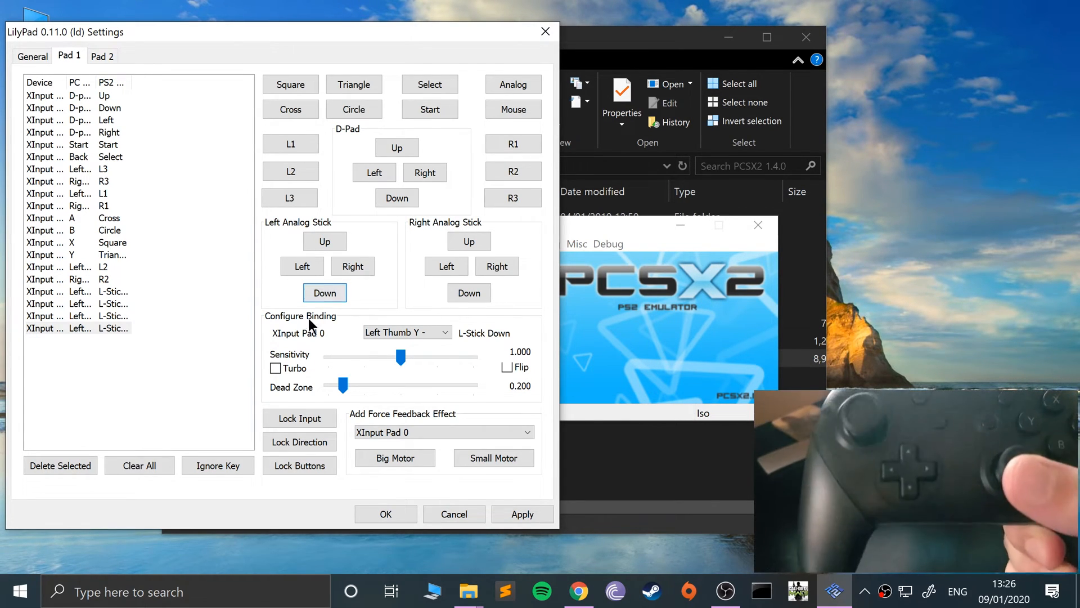
- Bind the right stick's Up, Left/Right and Down directions to the controller's right stick
left_click(469, 241)
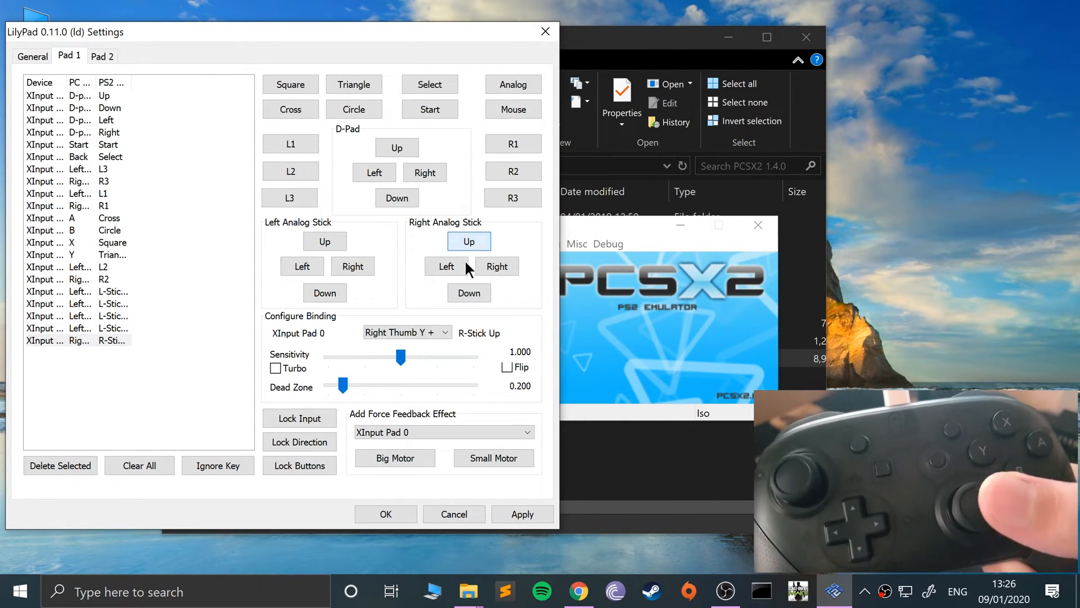
left_click(496, 266)
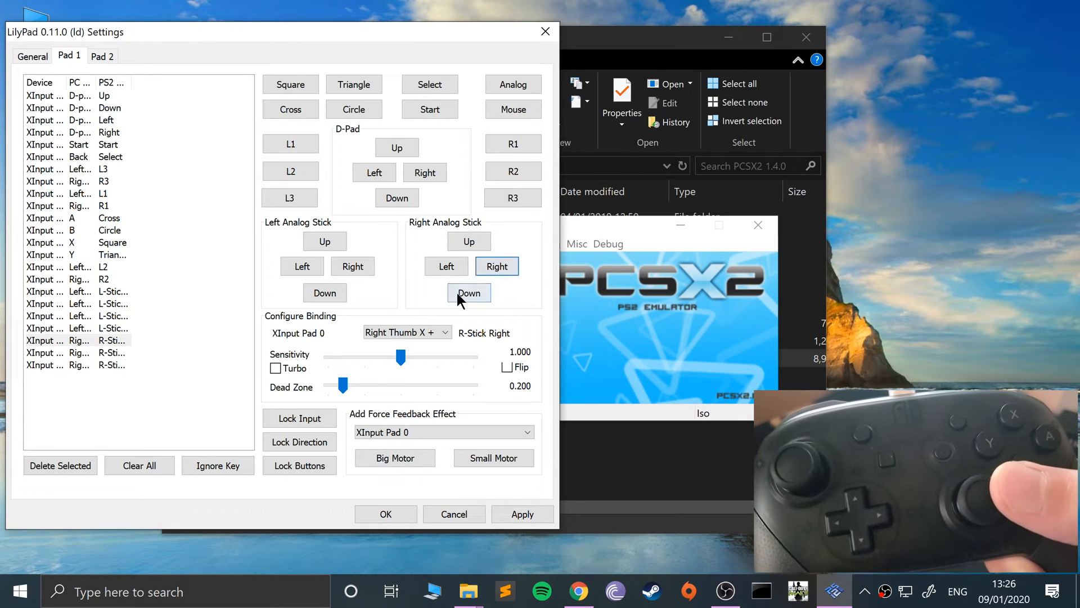
left_click(469, 293)
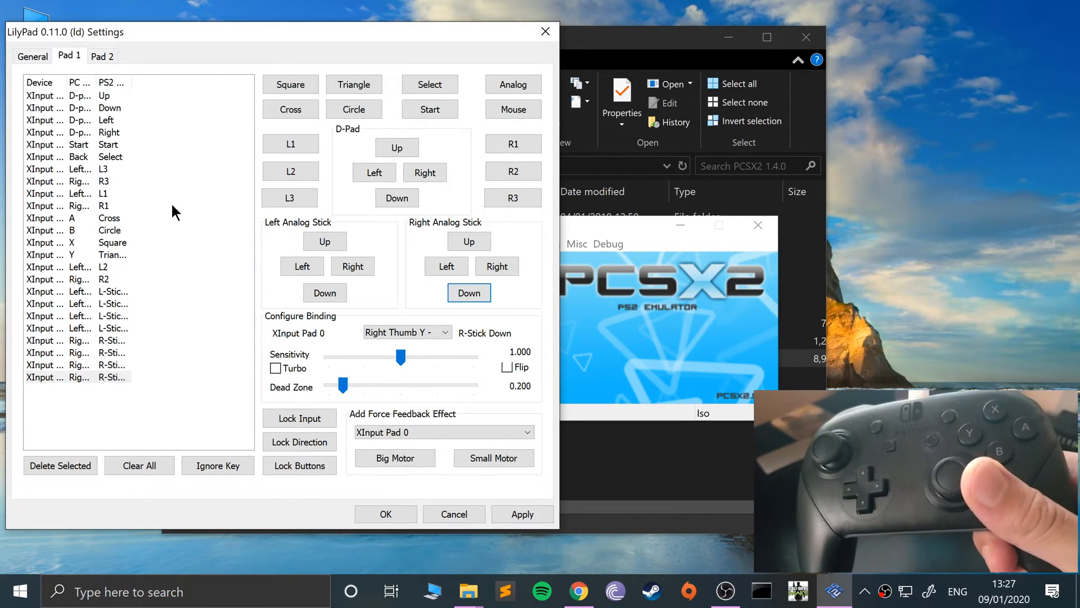
mouse_move(130, 75)
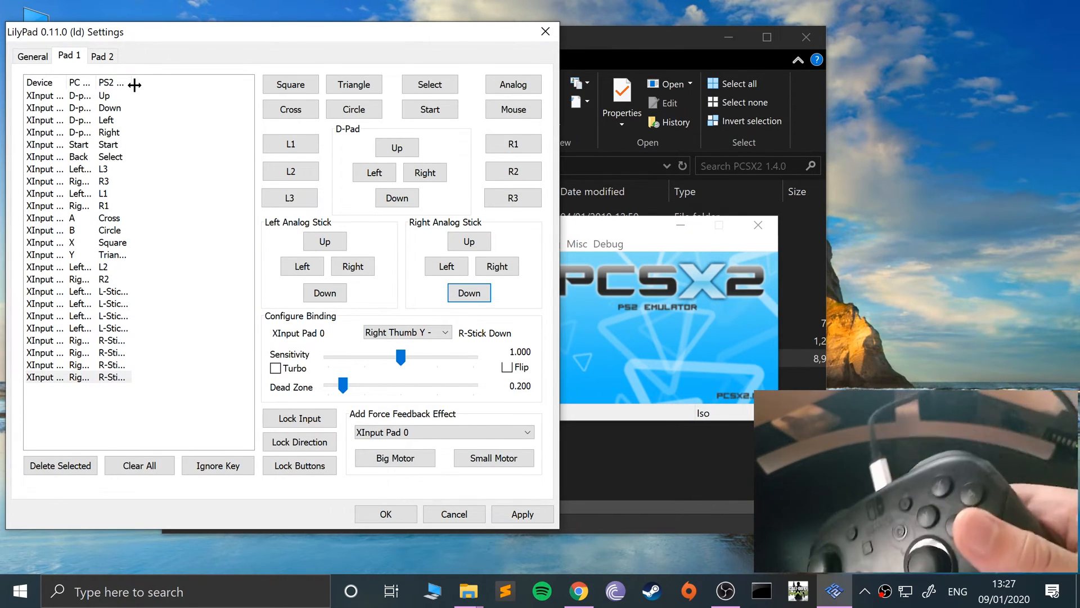
mouse_move(396, 309)
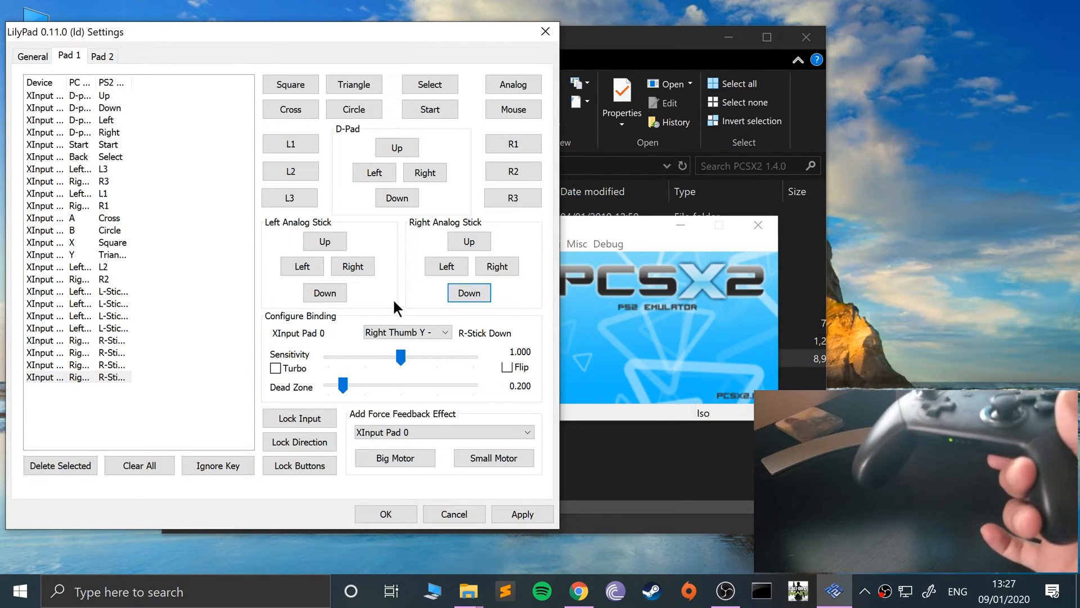
mouse_move(487, 398)
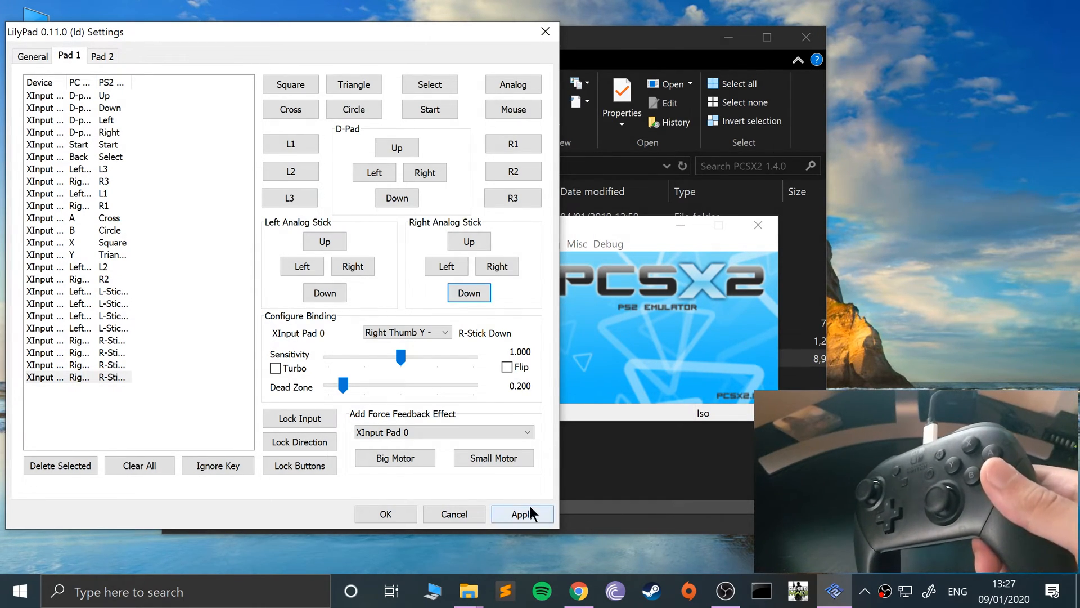
- Apply the Pad 1 bindings and boot Tekken 4.iso from the Iso Selector
left_click(521, 514)
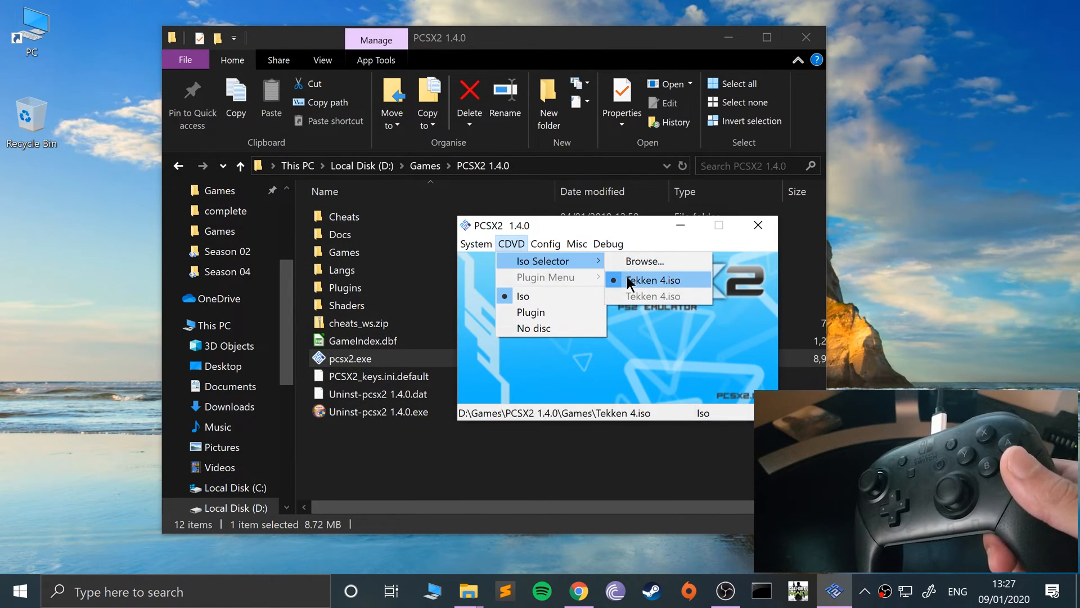
left_click(653, 280)
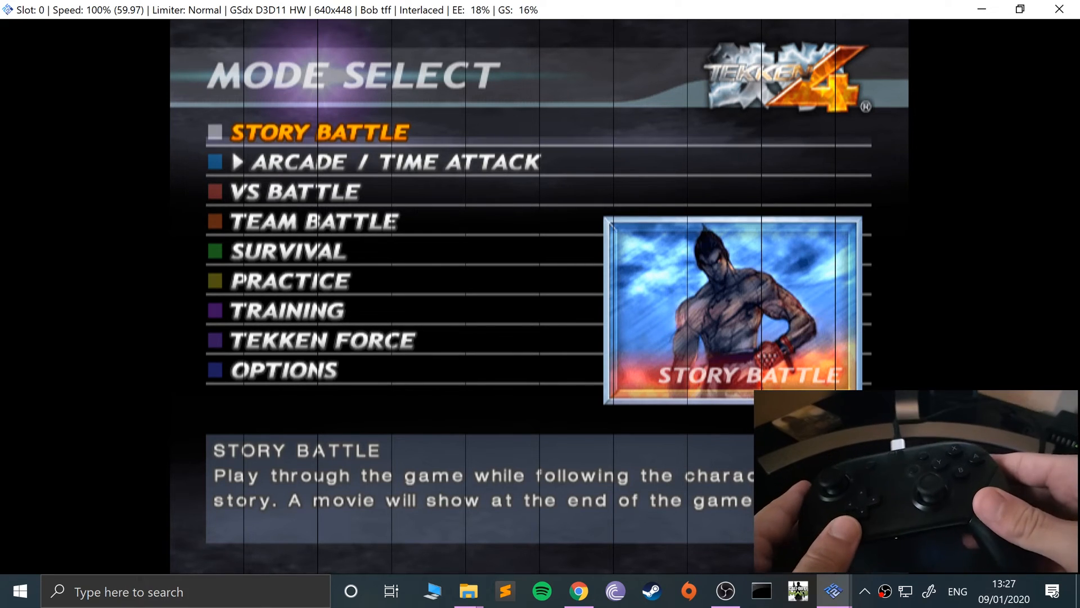
- Move Tekken 4's Mode Select highlight down to Arcade / Time Attack
key("Down")
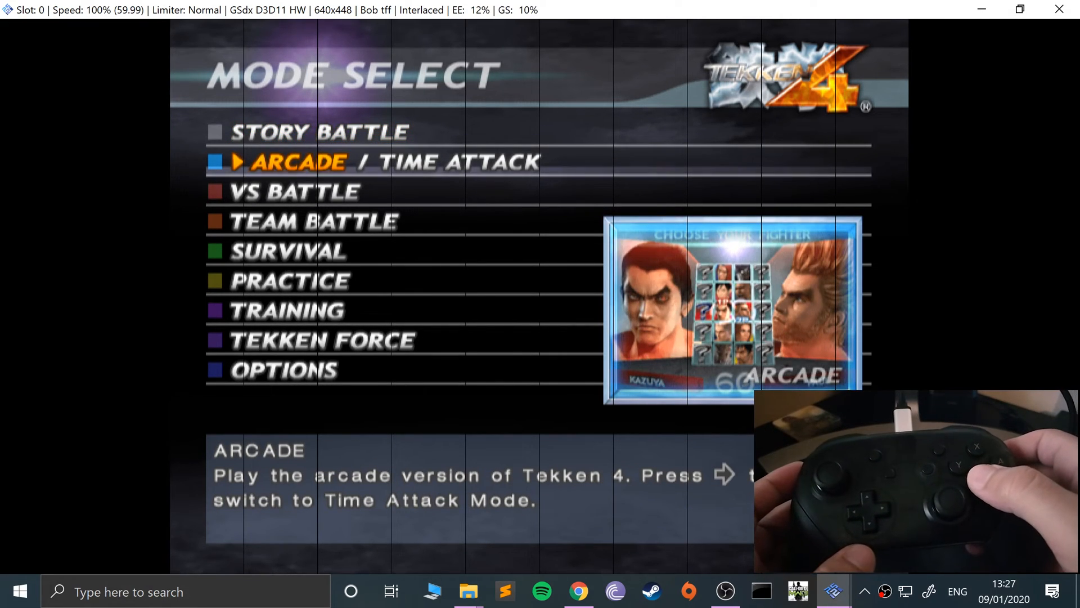